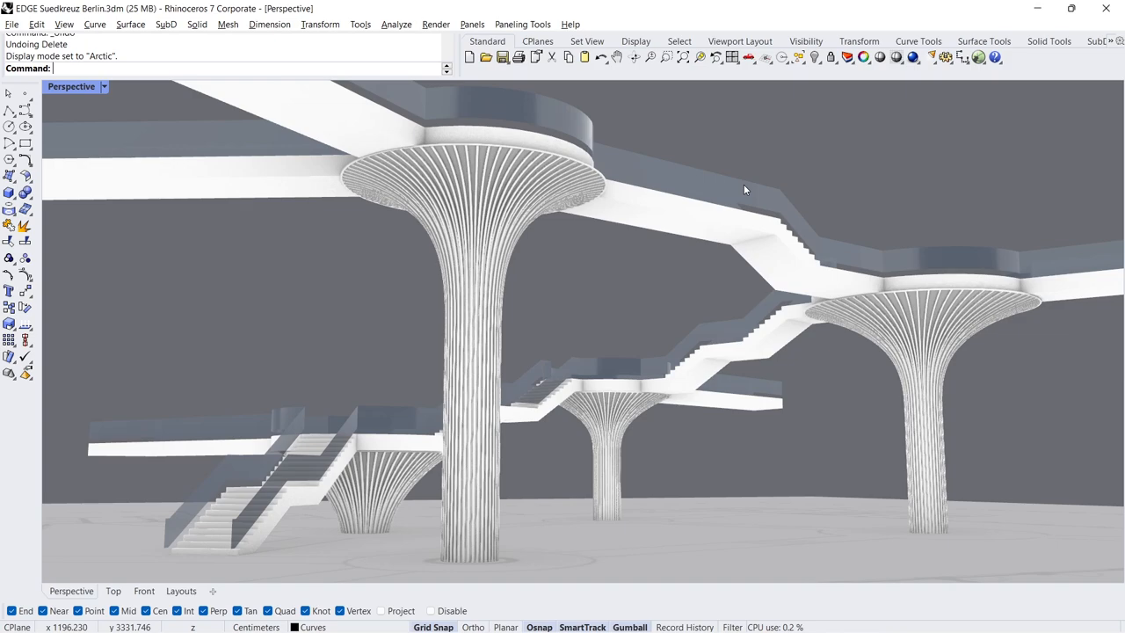
mouse_move(652, 215)
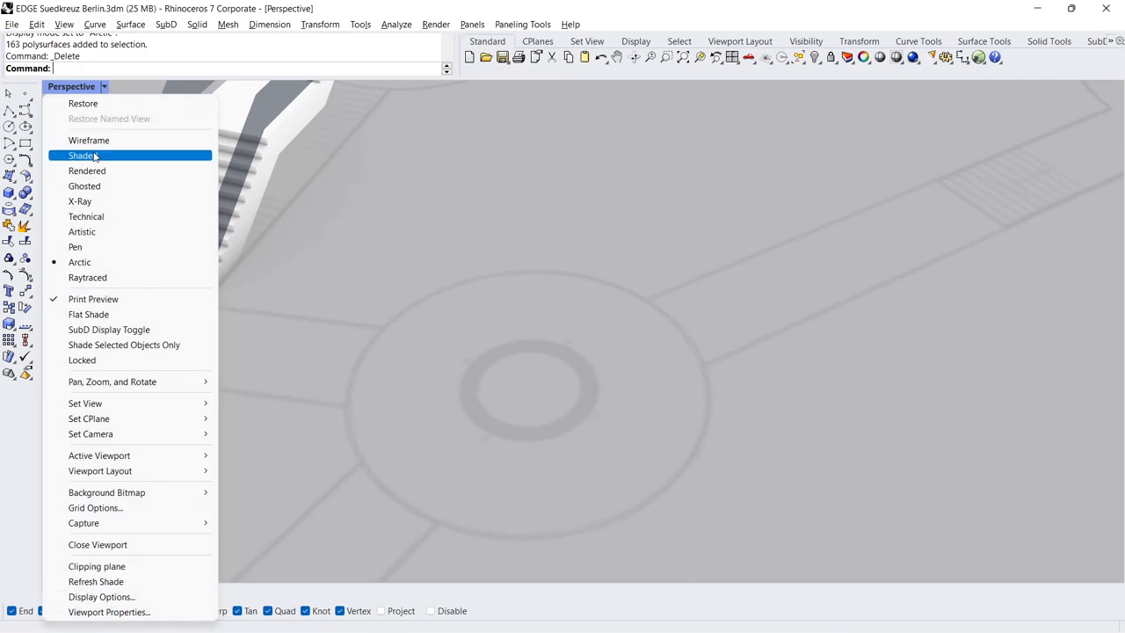
Switch the Perspective viewport to Shaded display mode.
left_click(80, 155)
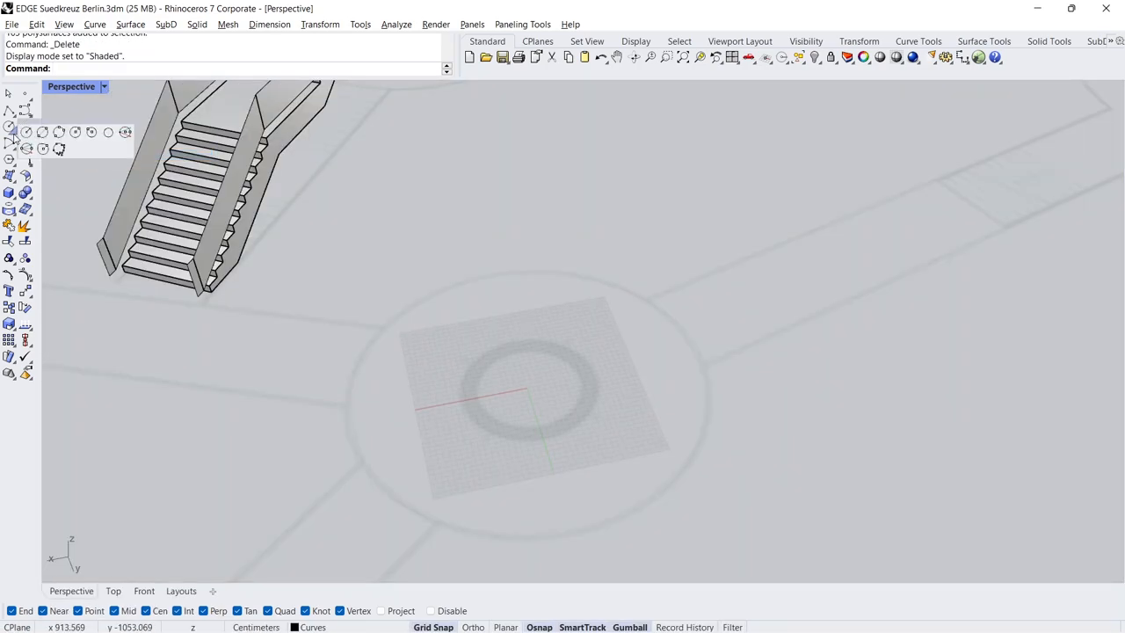
mouse_move(59, 133)
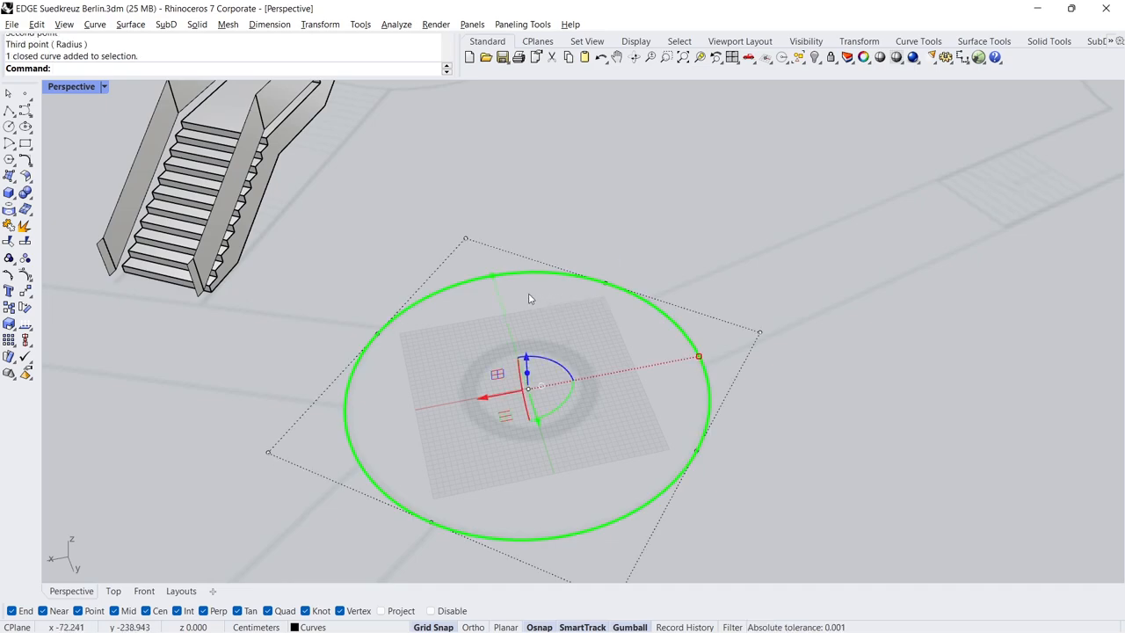
mouse_move(9, 291)
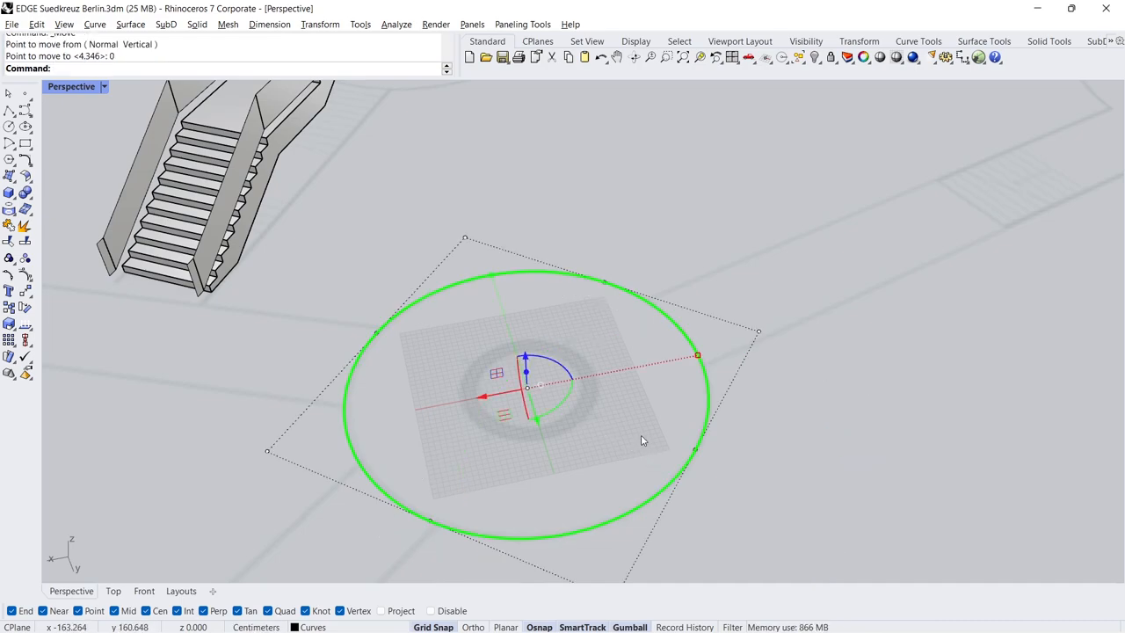
mouse_move(11, 323)
type("6")
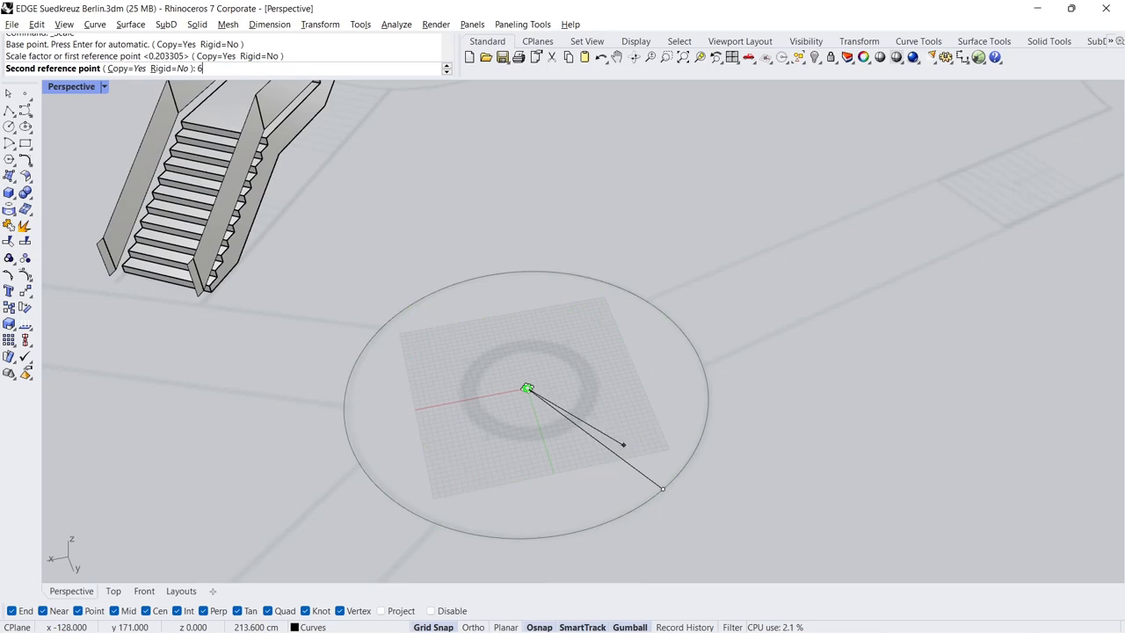
Confirm the scaled circle copy and lift the large circle to slab height using Z-only SetPt.
type("5")
key("Enter")
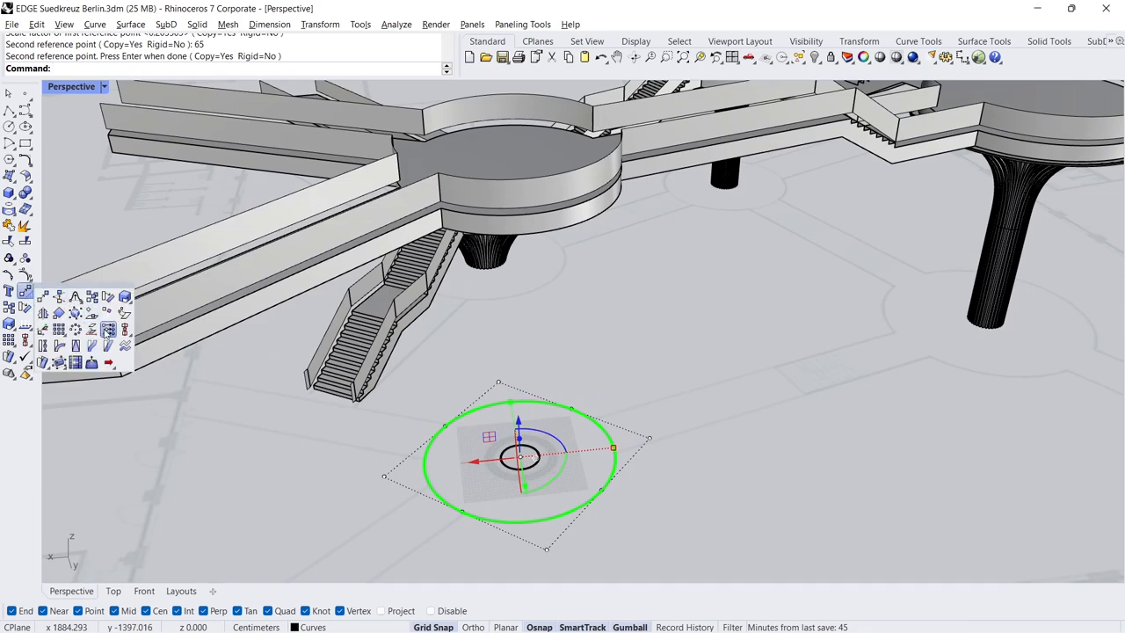
left_click(108, 328)
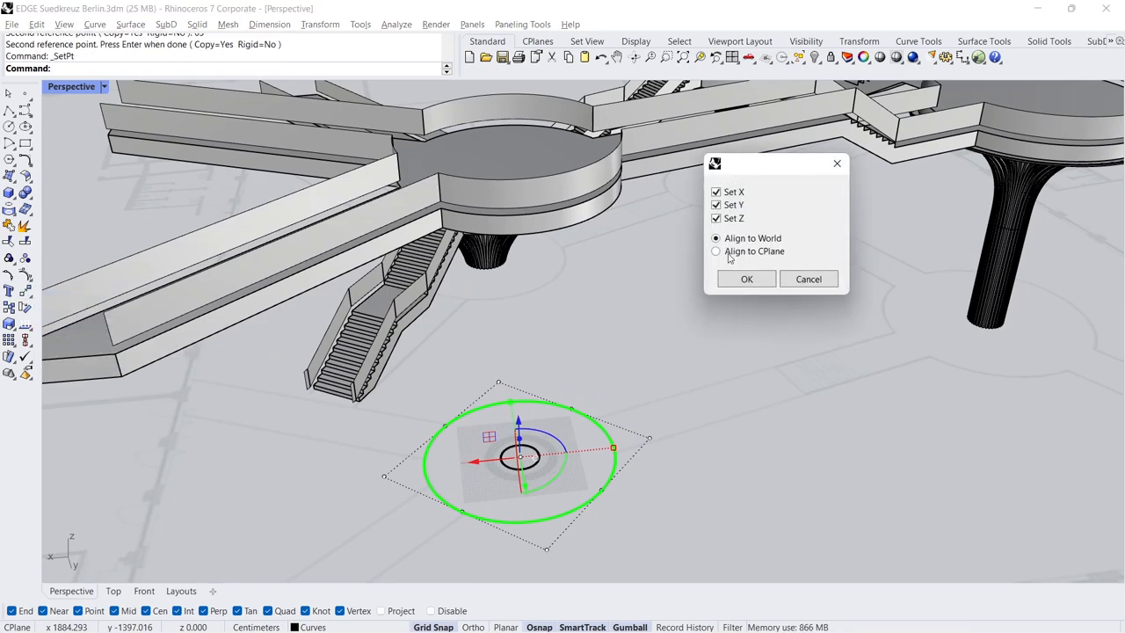
left_click(715, 192)
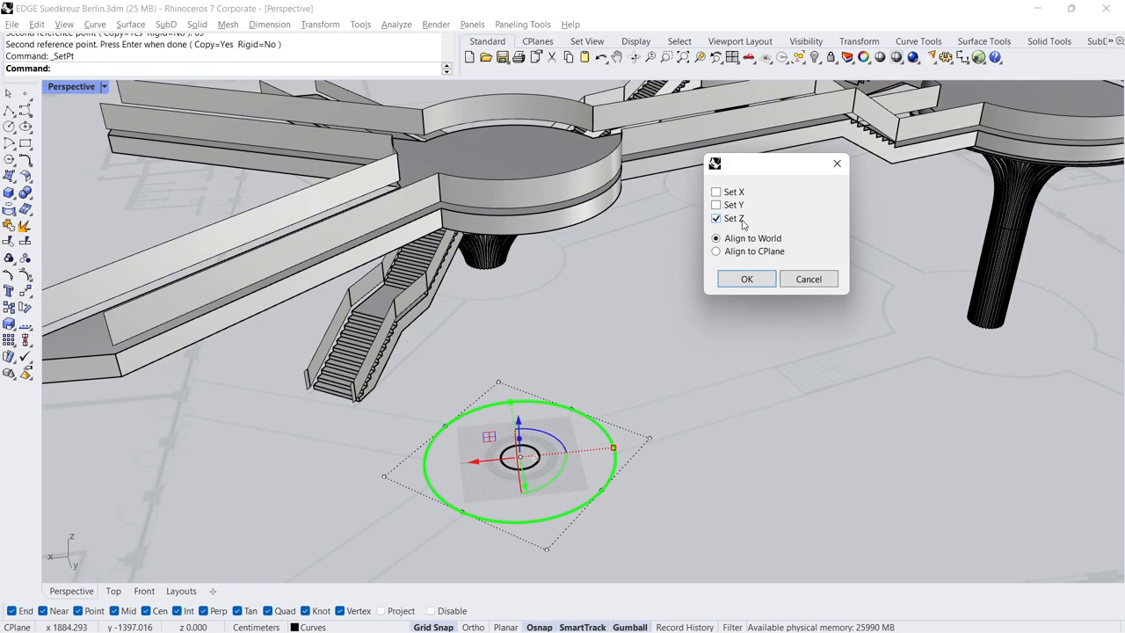
left_click(745, 278)
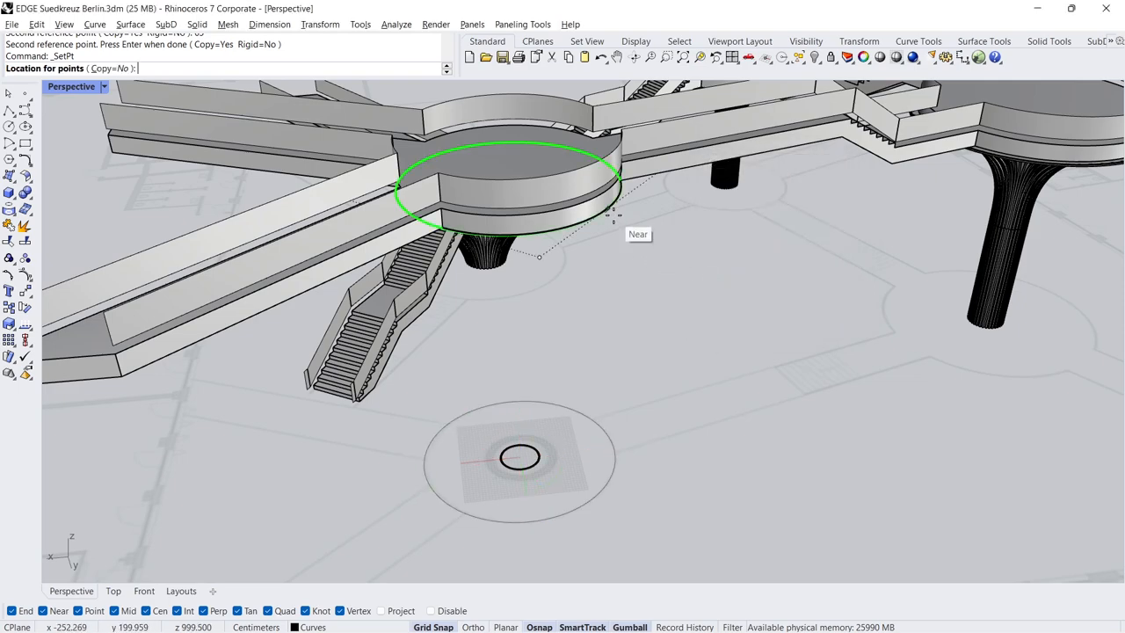
left_click(519, 457)
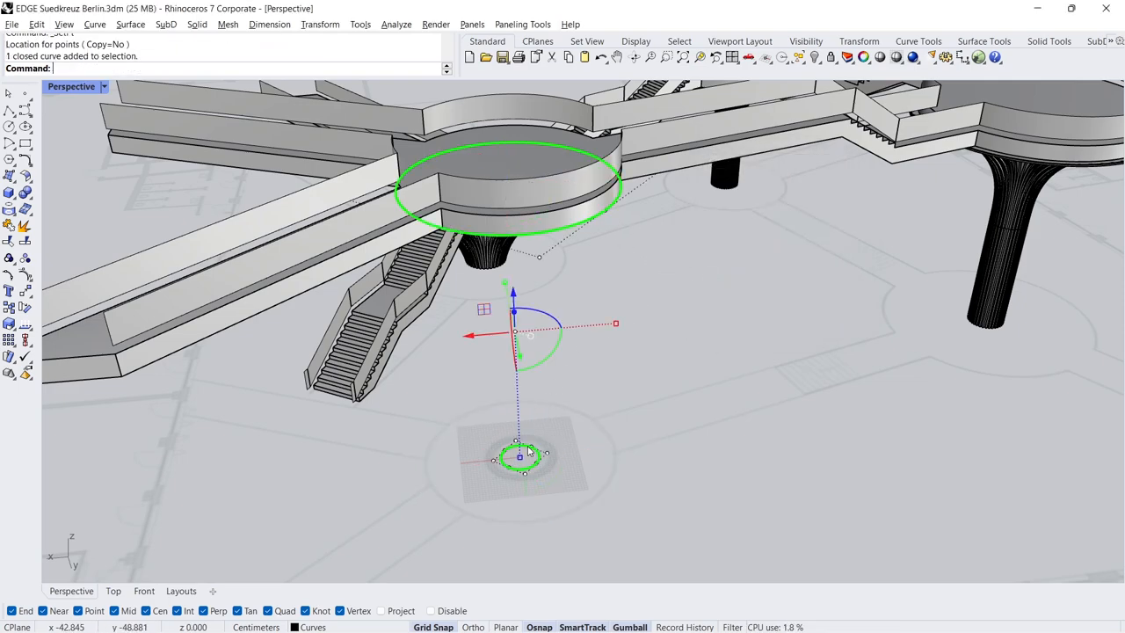
left_click(816, 56)
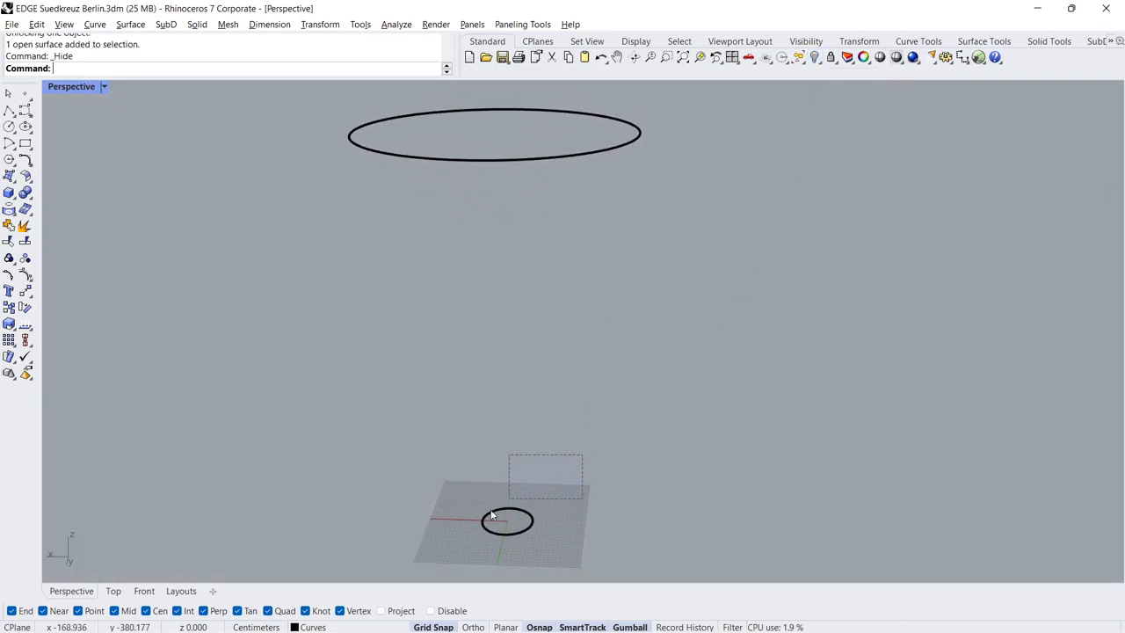
Extrude the small floor circle upward 550 units into an open tube.
left_click(505, 519)
type("550")
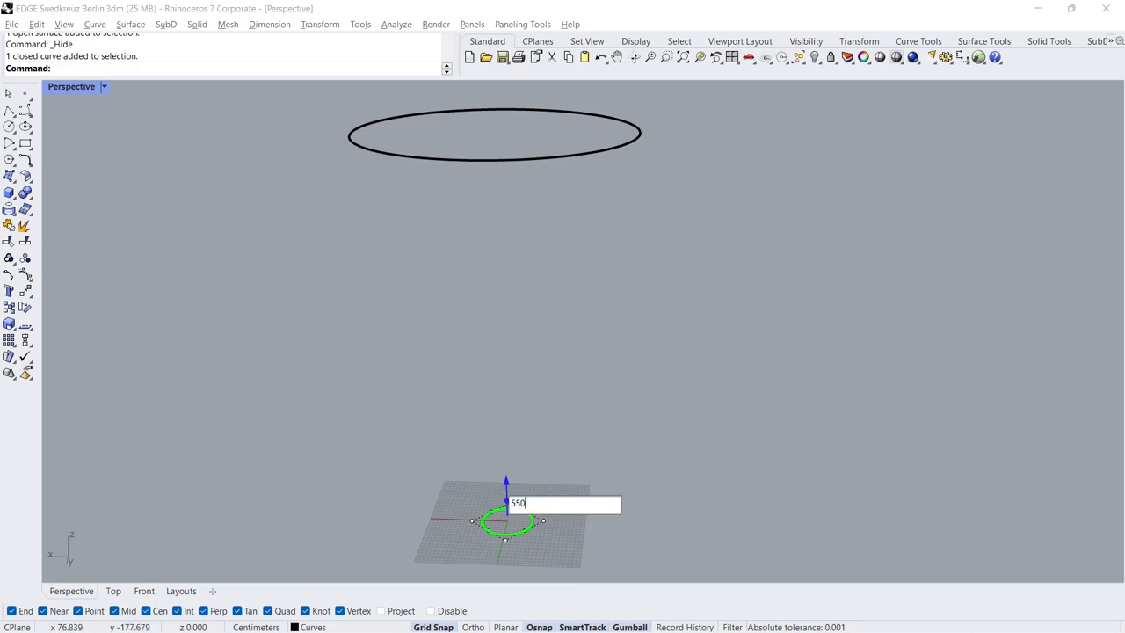
key("Enter")
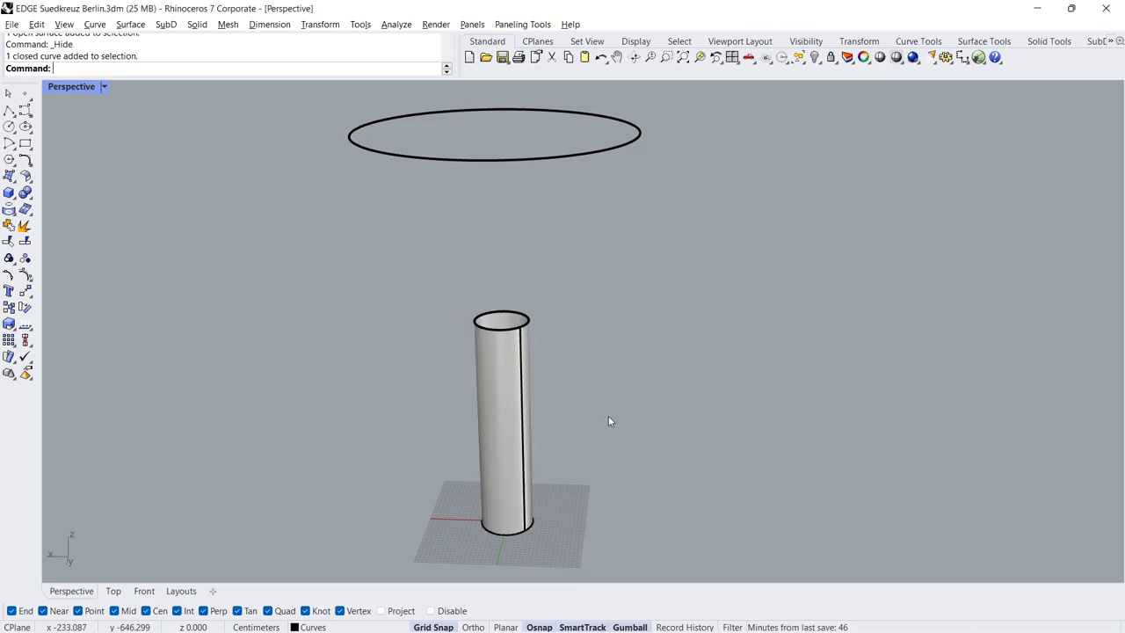
left_click(492, 134)
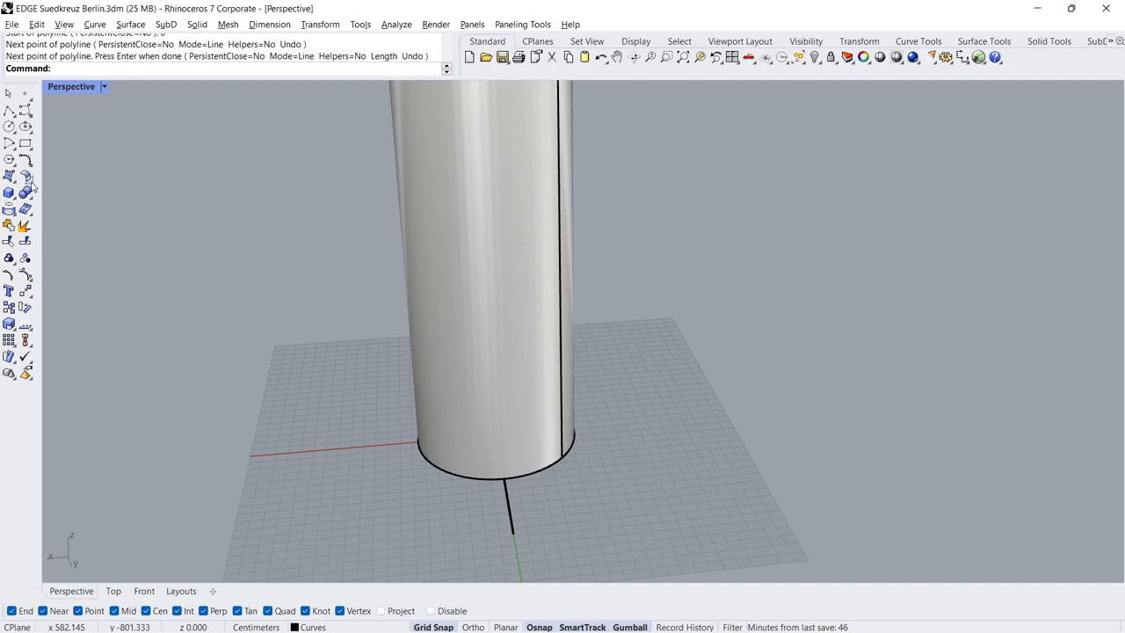
Realign the closed-surface seams of the tall tube and the thin upper band.
left_click(27, 191)
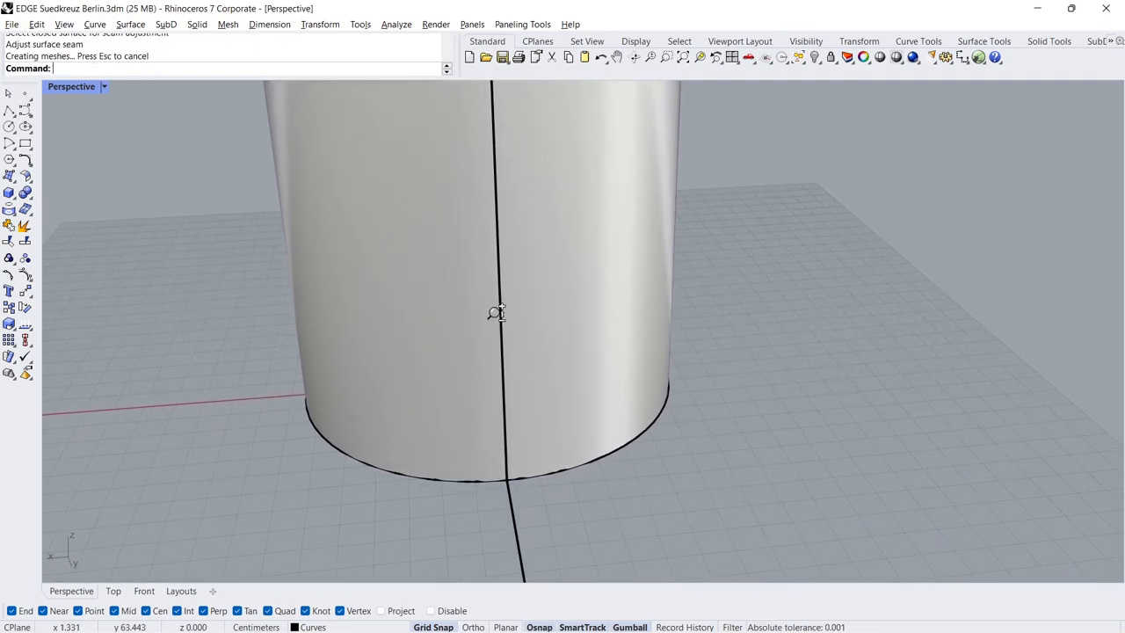
scroll("down", 3)
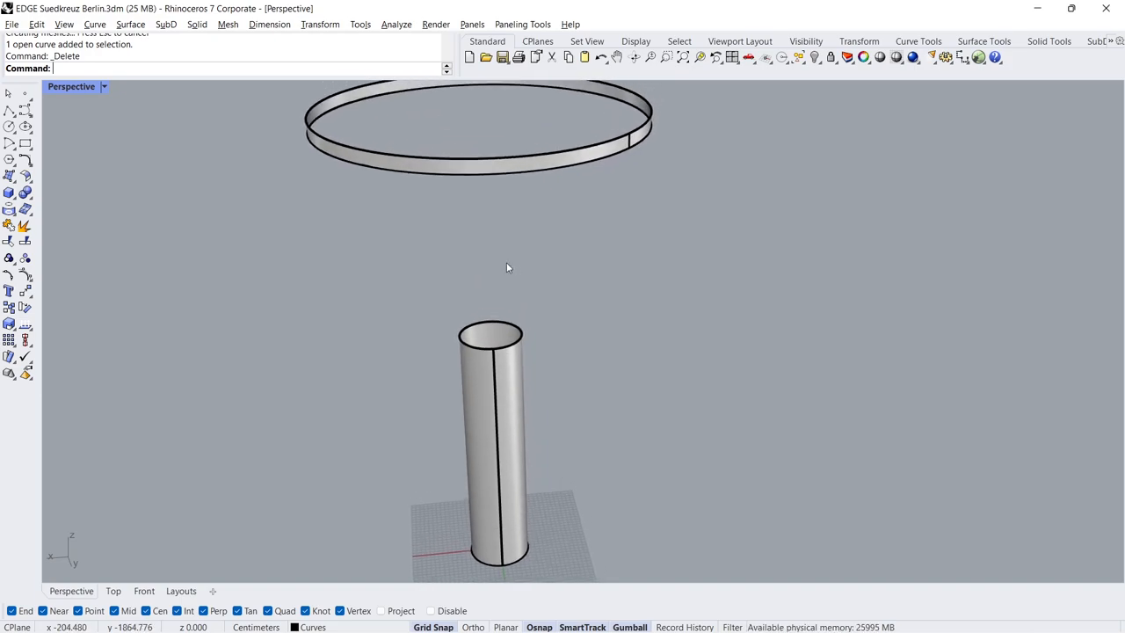
left_click(9, 193)
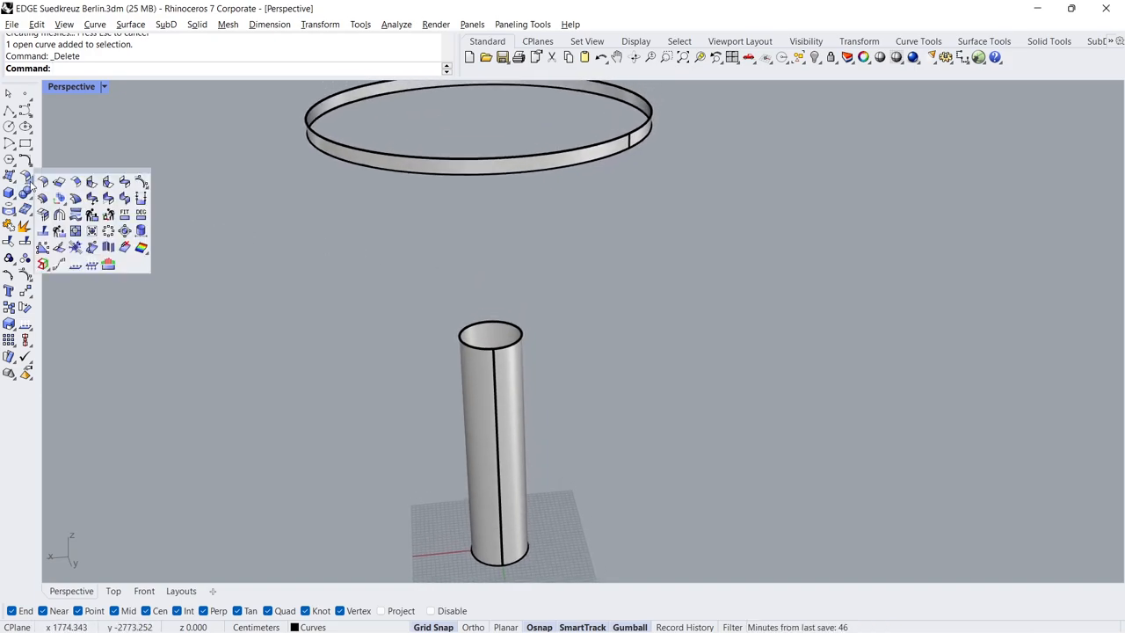
mouse_move(140, 230)
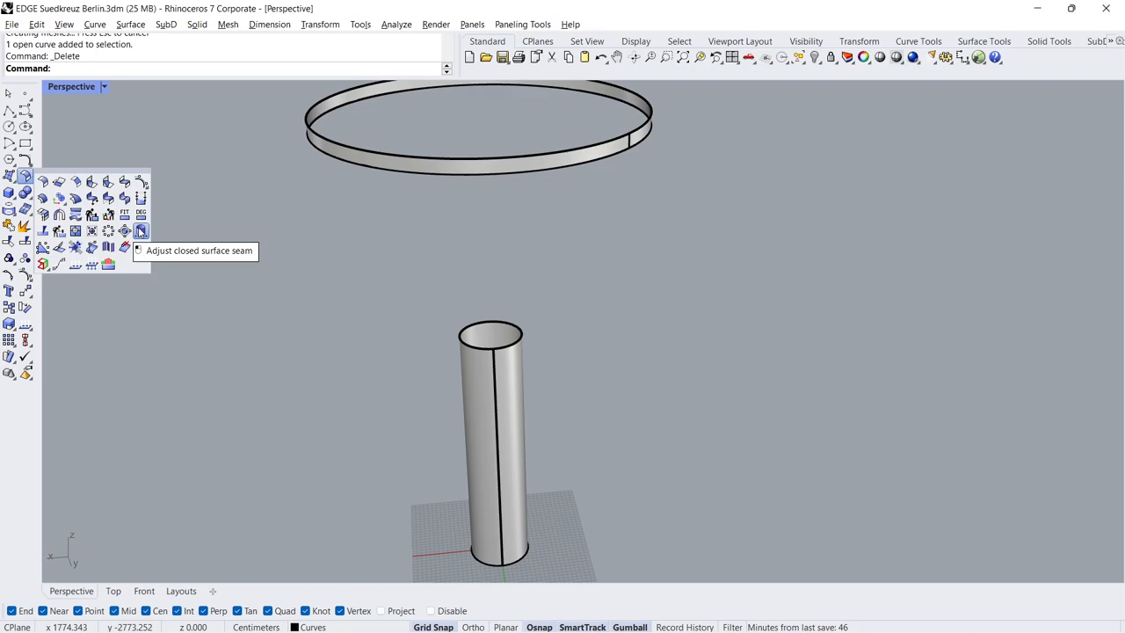
left_click(140, 230)
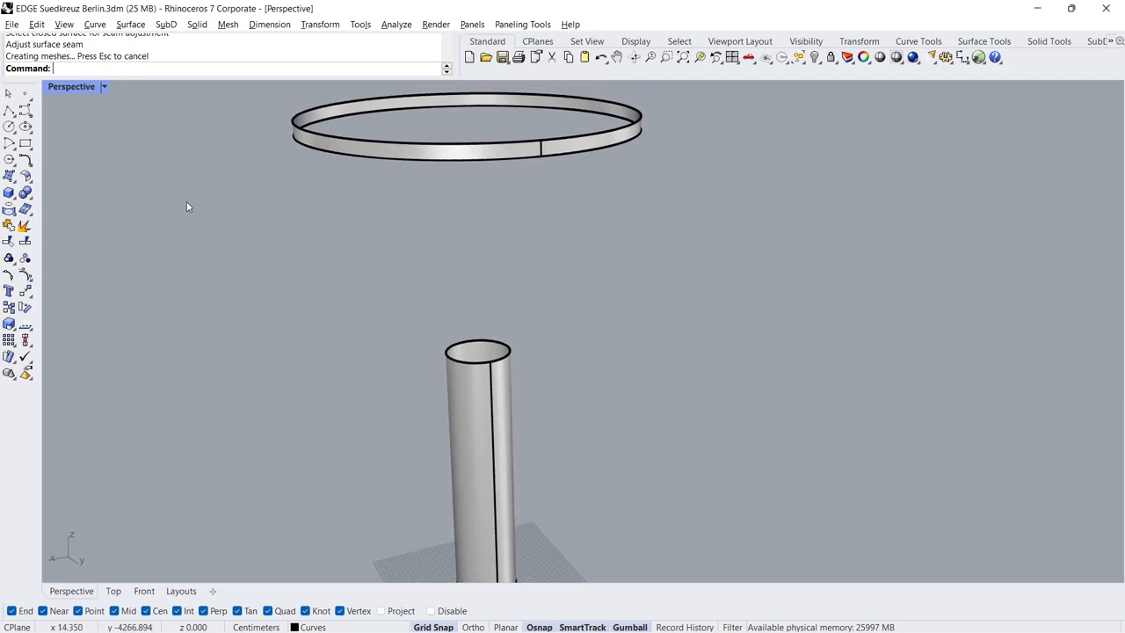
left_click(25, 176)
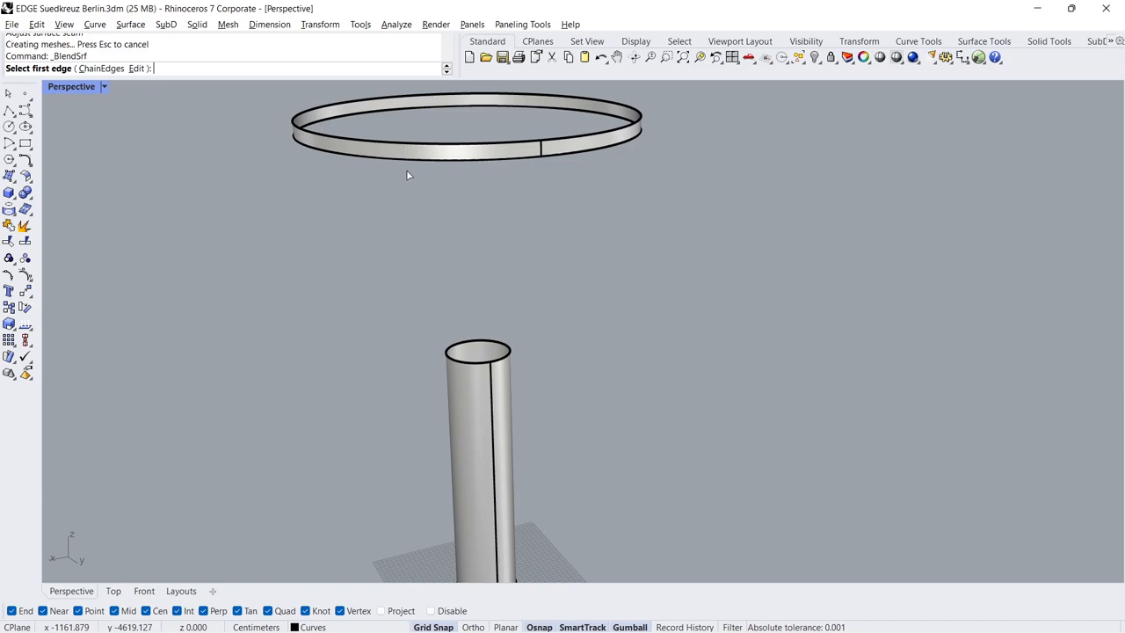
Blend band edge to tube top: Position at band, Curvature at tube, slider 0.801.
left_click(474, 368)
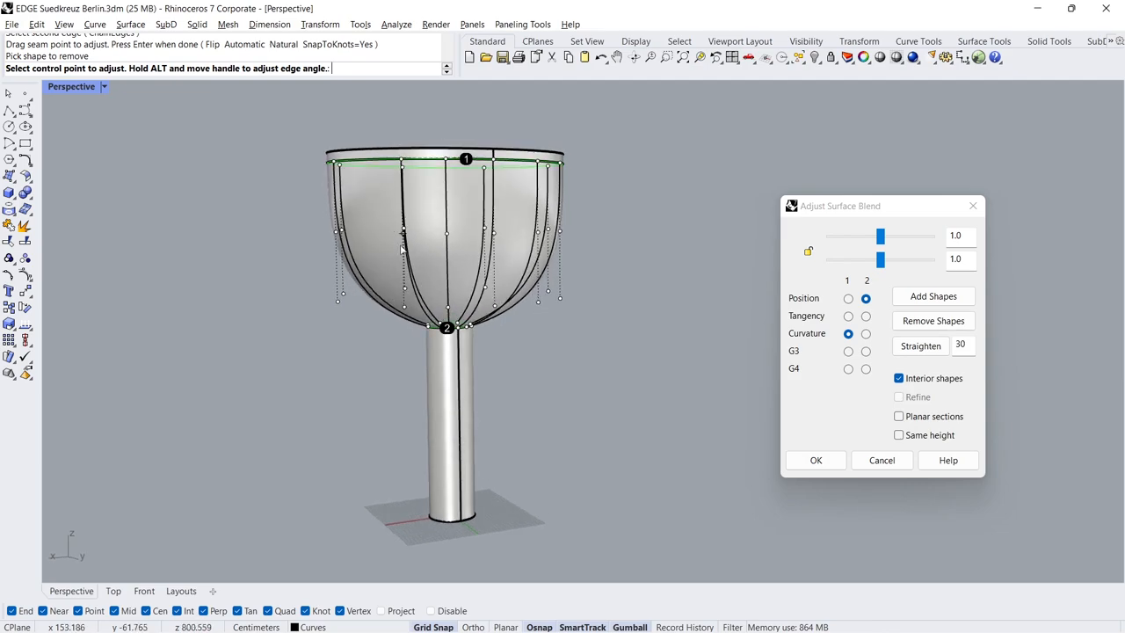
left_click(848, 298)
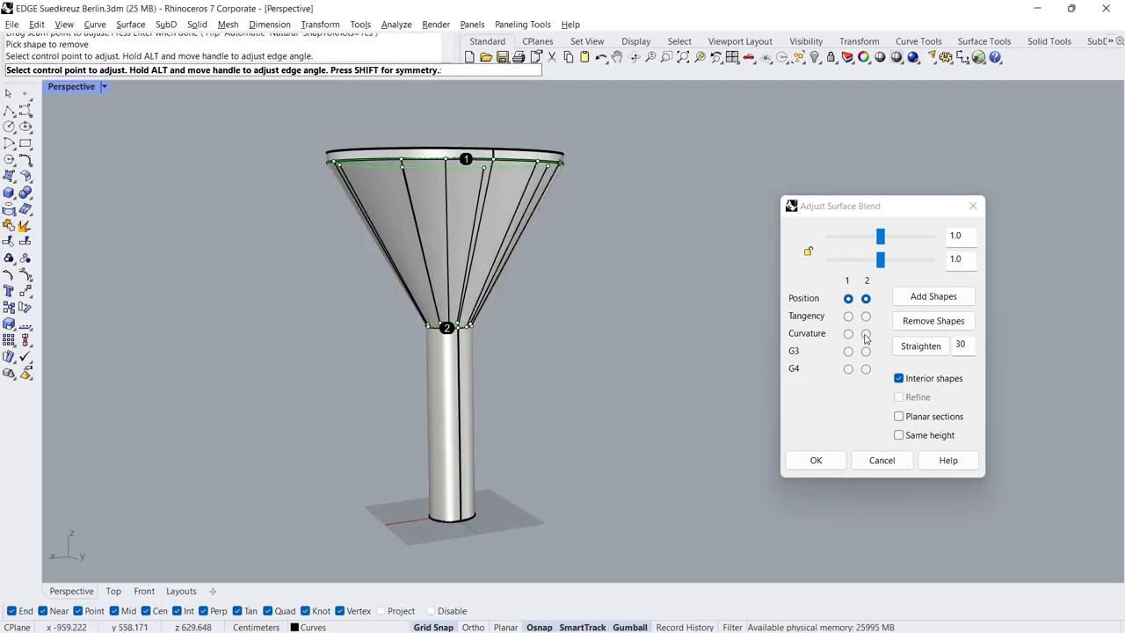
left_click(865, 333)
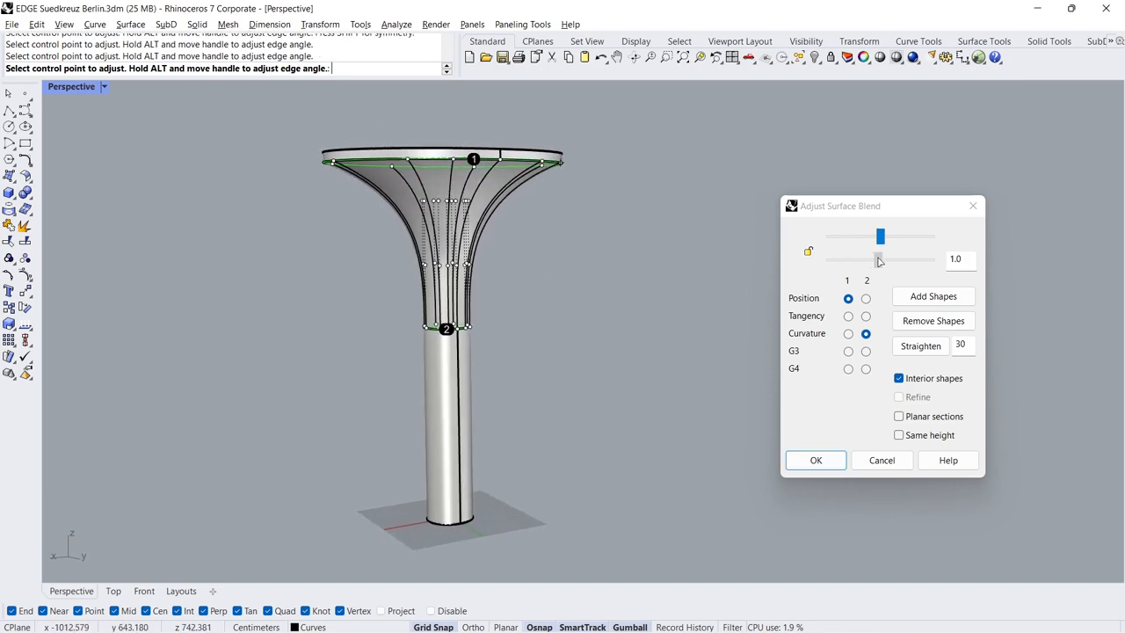
left_click_drag(879, 258, 868, 259)
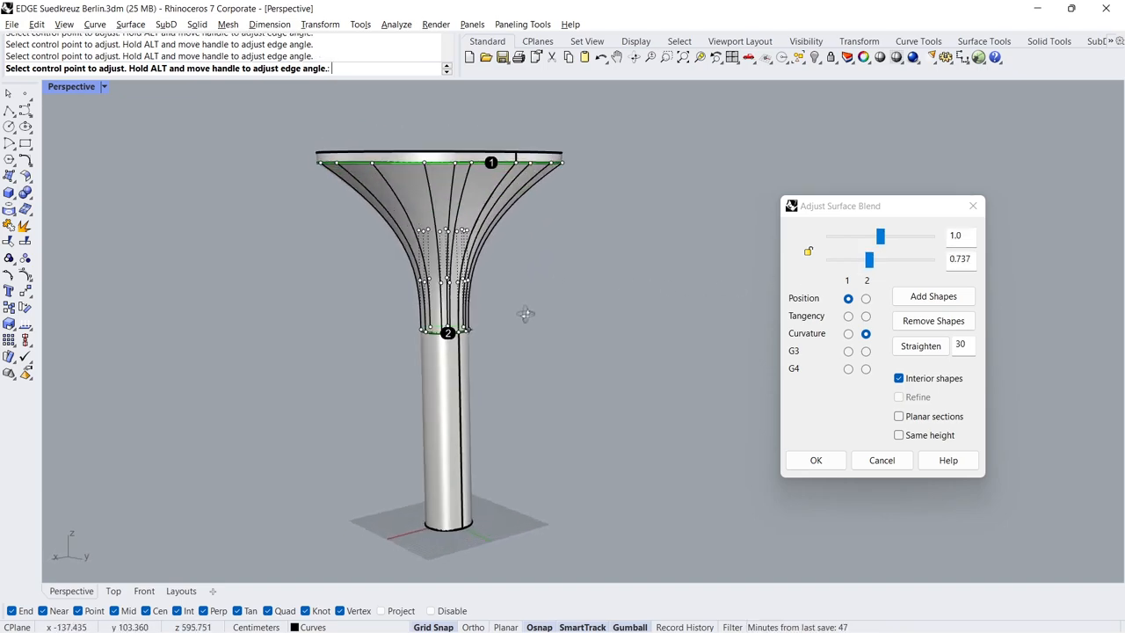
left_click_drag(870, 259, 874, 258)
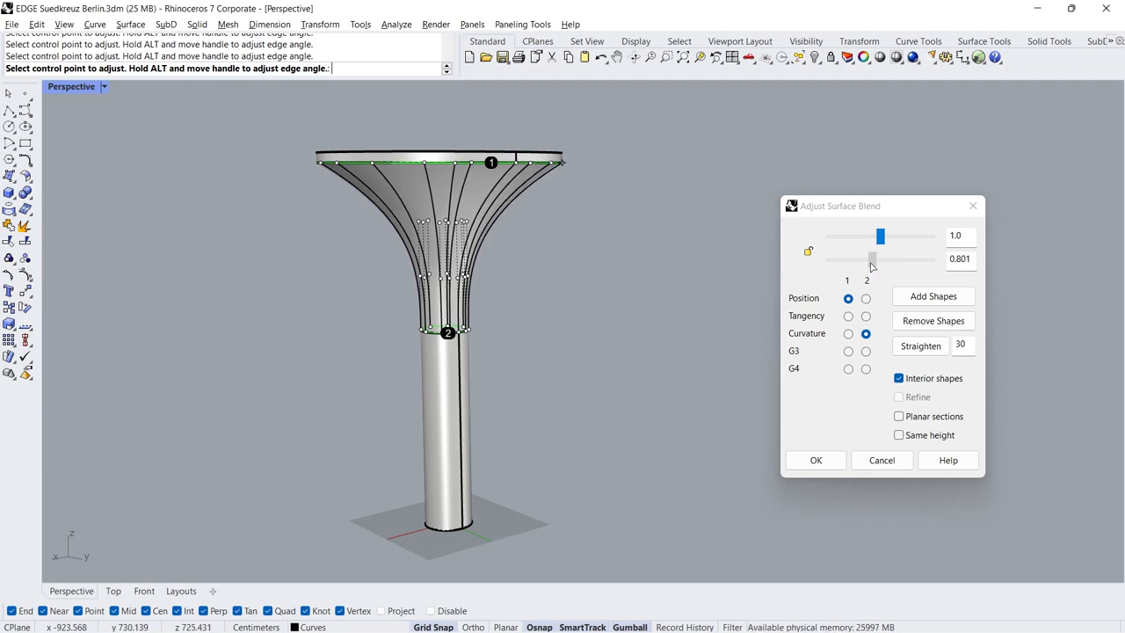
left_click(815, 459)
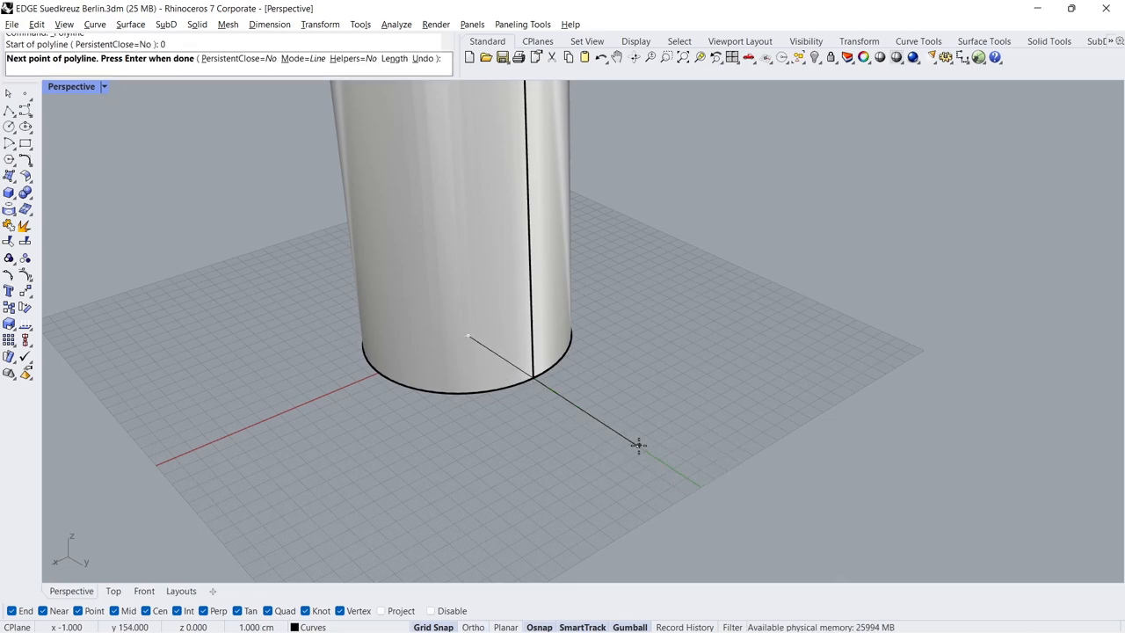
Finish the radial base line and polar-array it into 60 copies over 360°.
key("Enter")
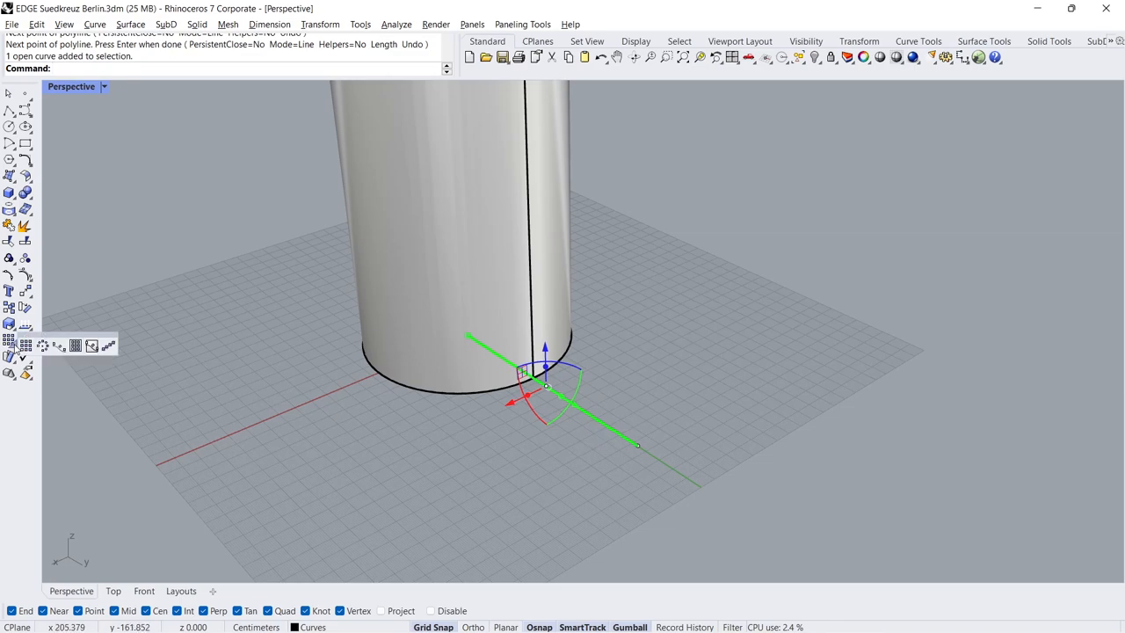
mouse_move(43, 345)
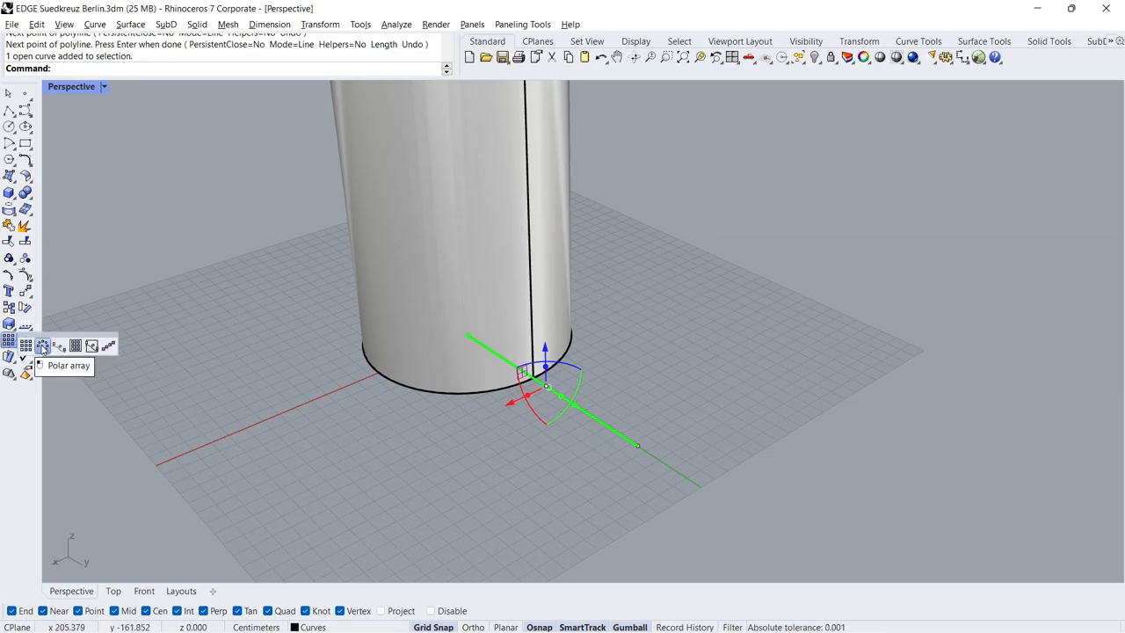
left_click(42, 345)
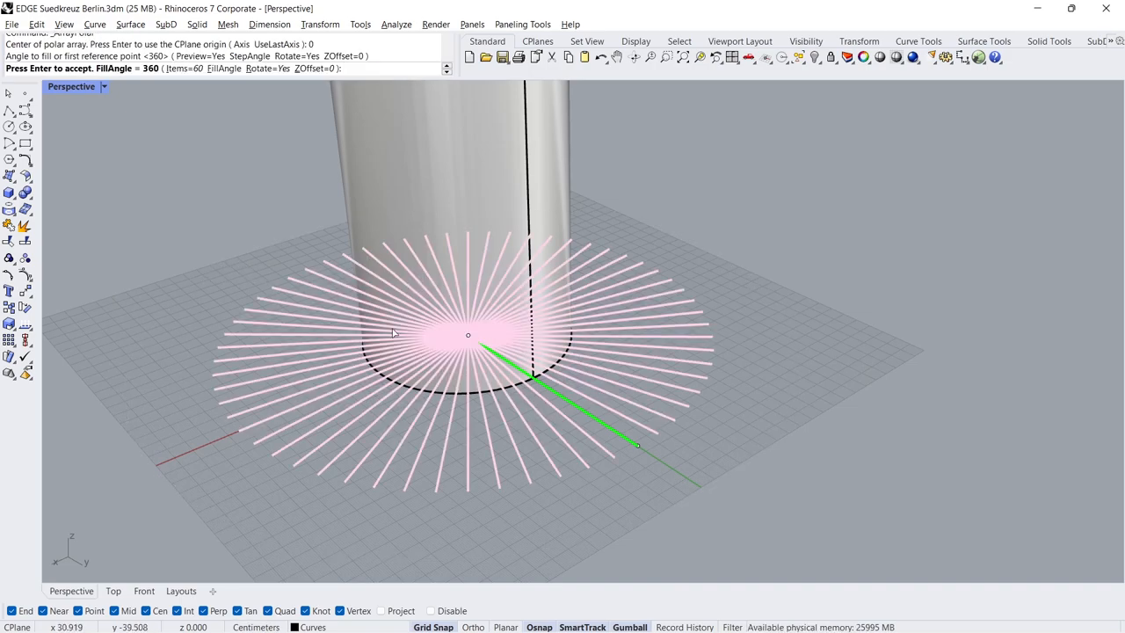
key("Enter")
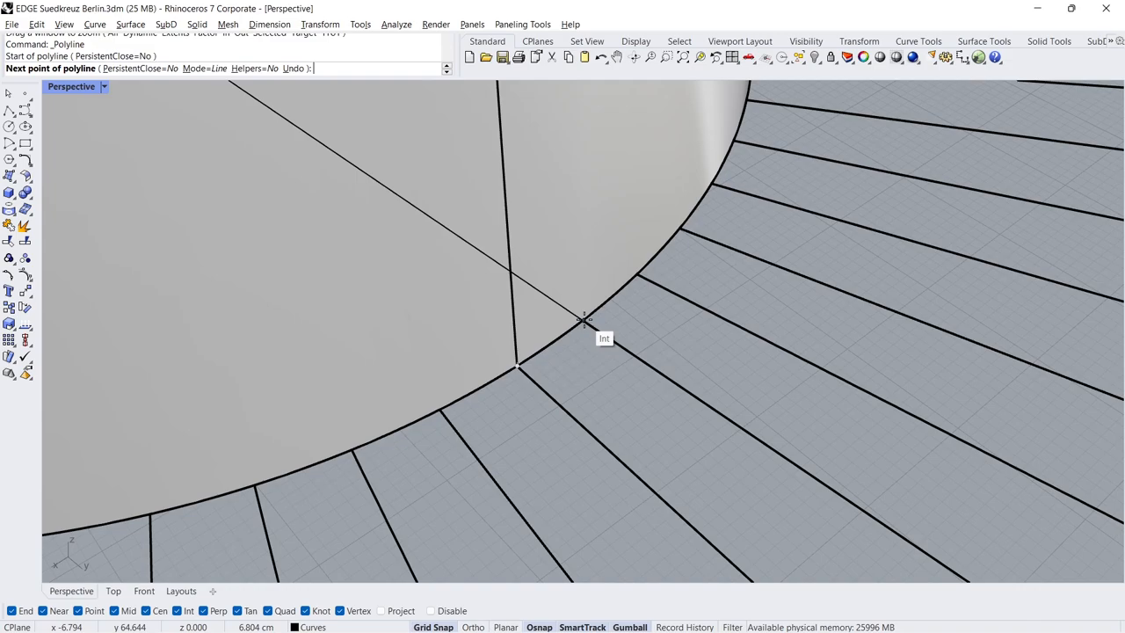
Draw and offset a base line, extend and trim to radial lines, and join the pieces.
left_click(584, 318)
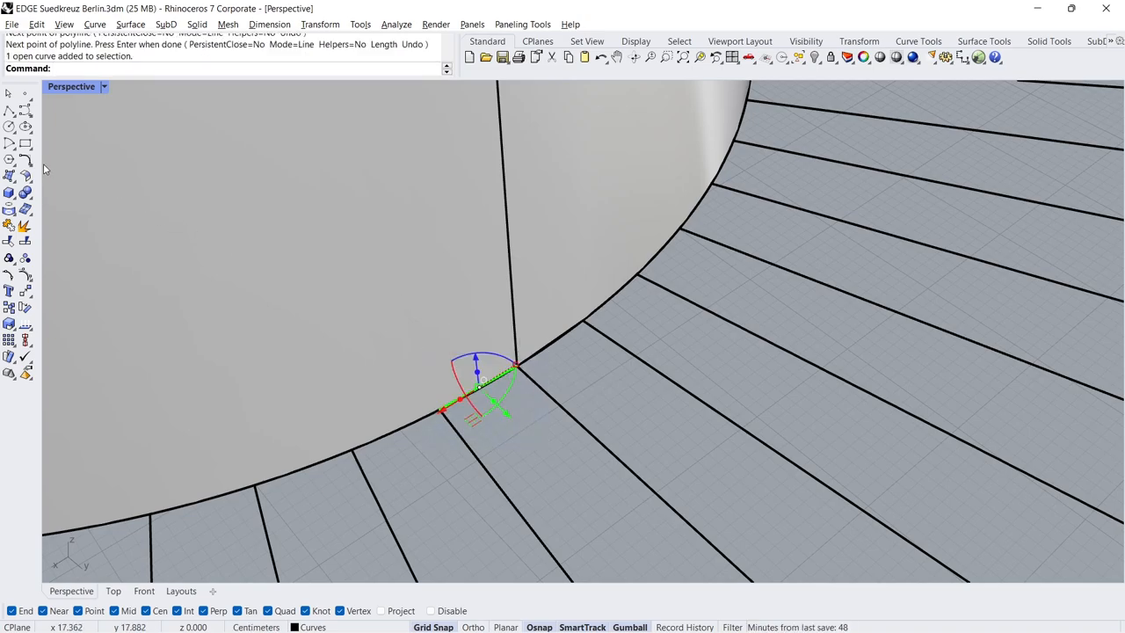
left_click(9, 159)
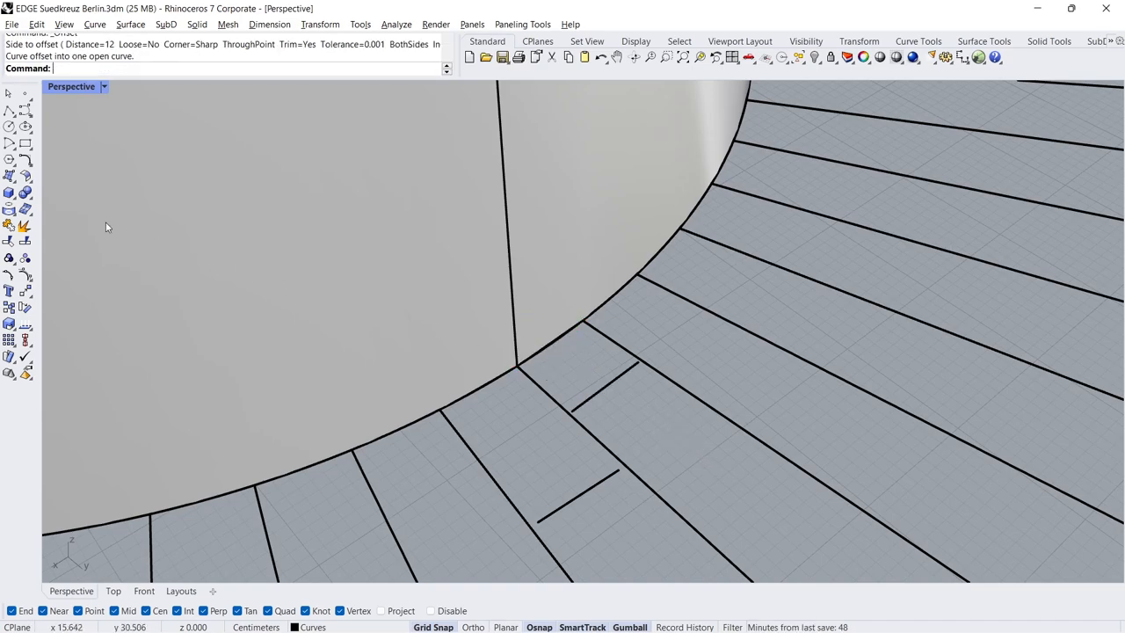
left_click(24, 158)
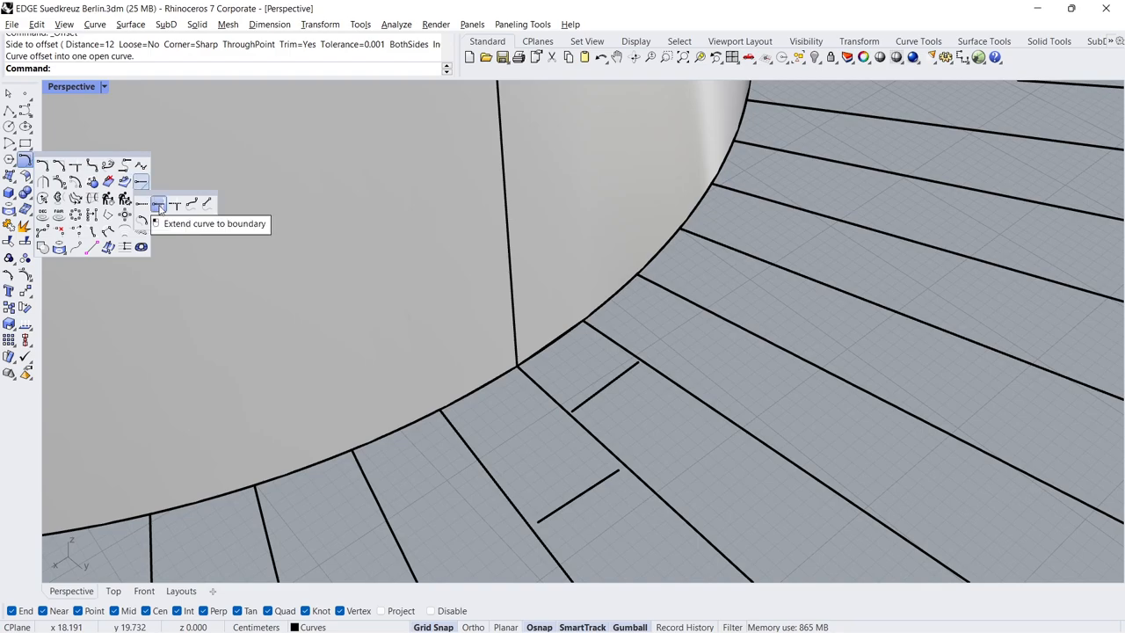
left_click(158, 203)
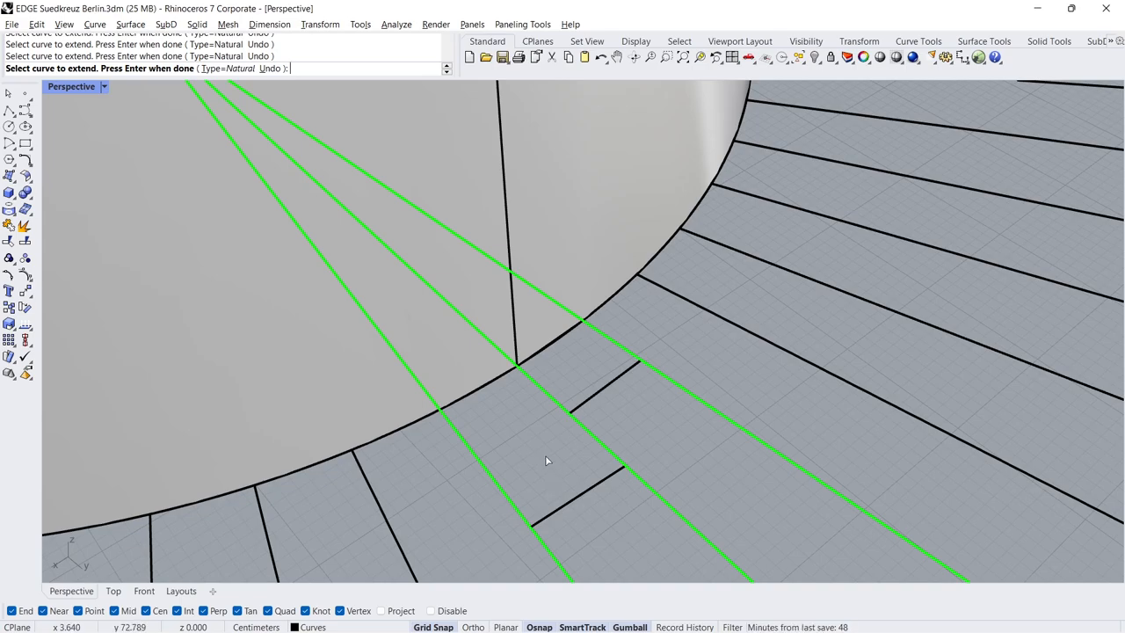
key("Enter")
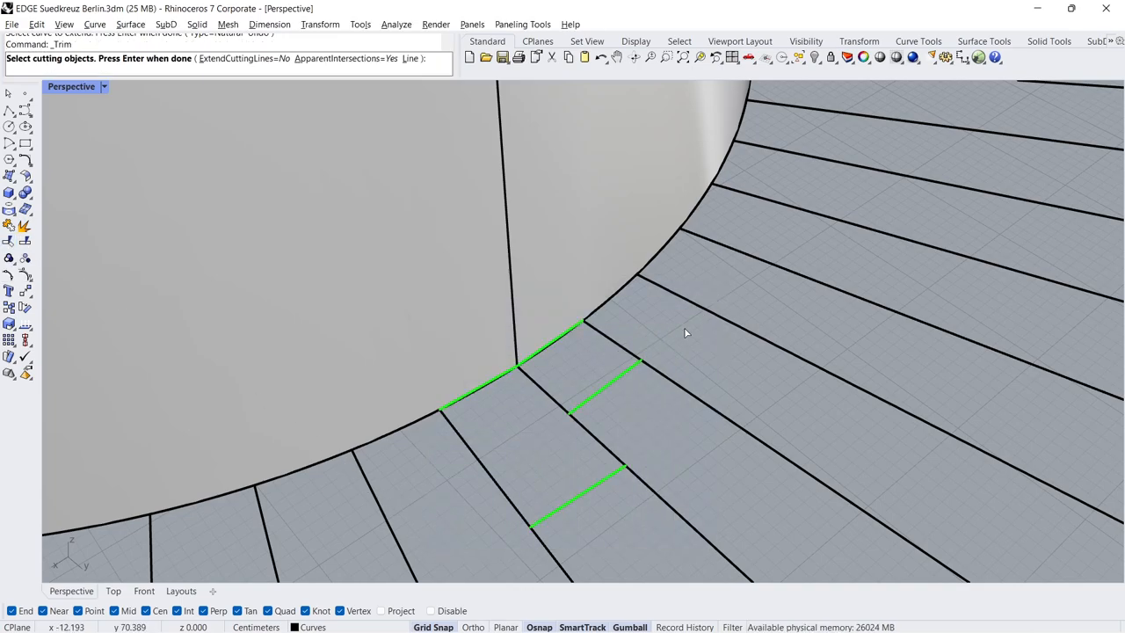
key("Enter")
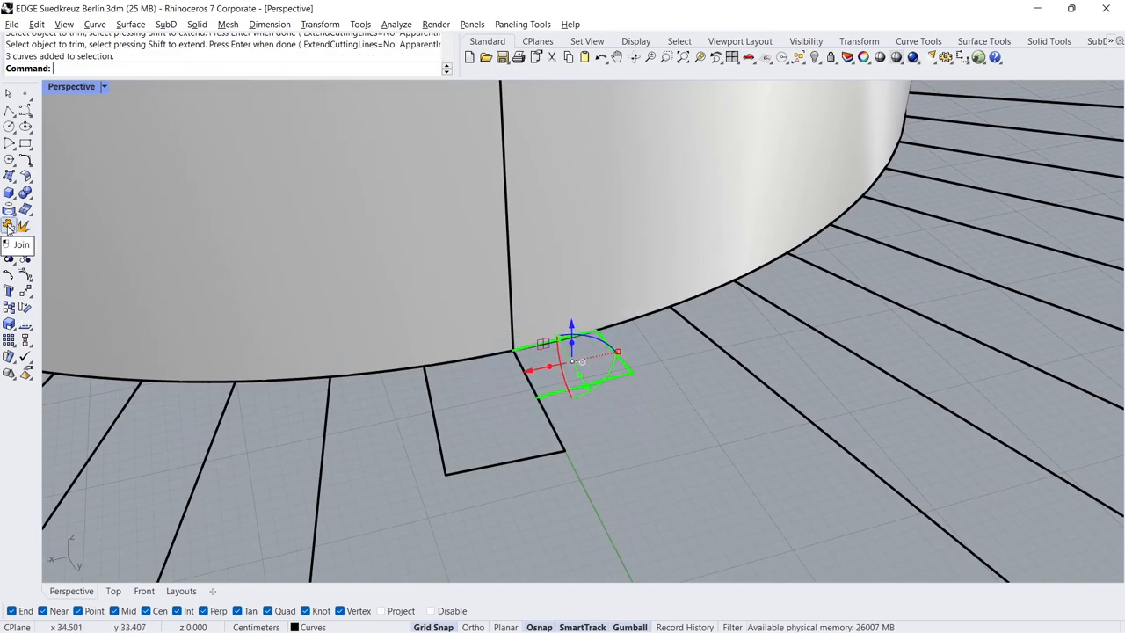
left_click(13, 224)
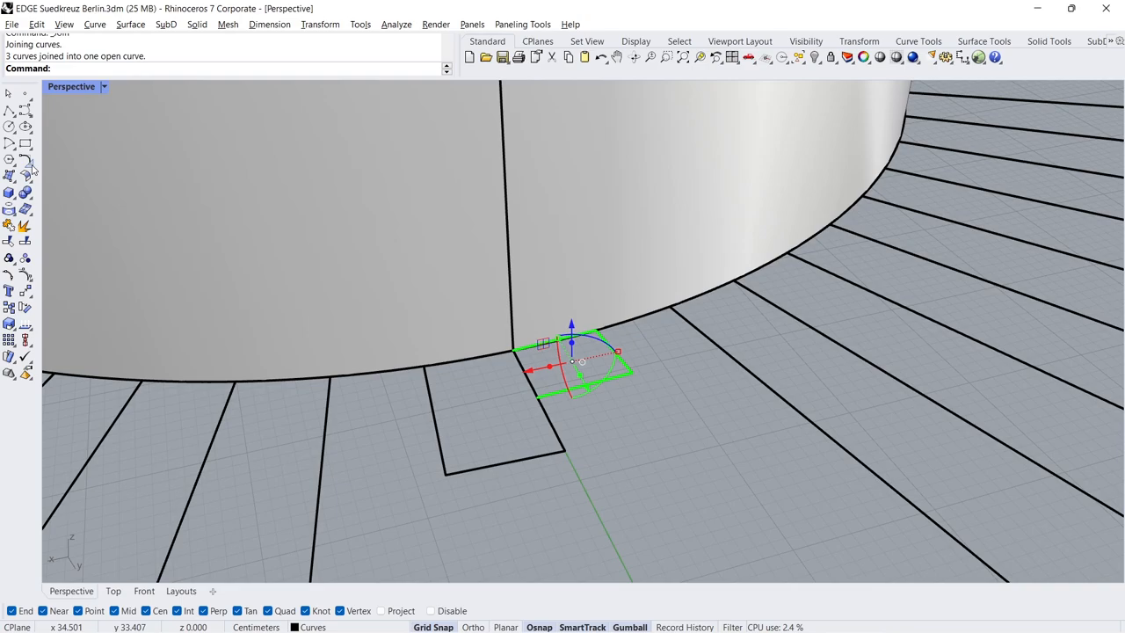
left_click(9, 160)
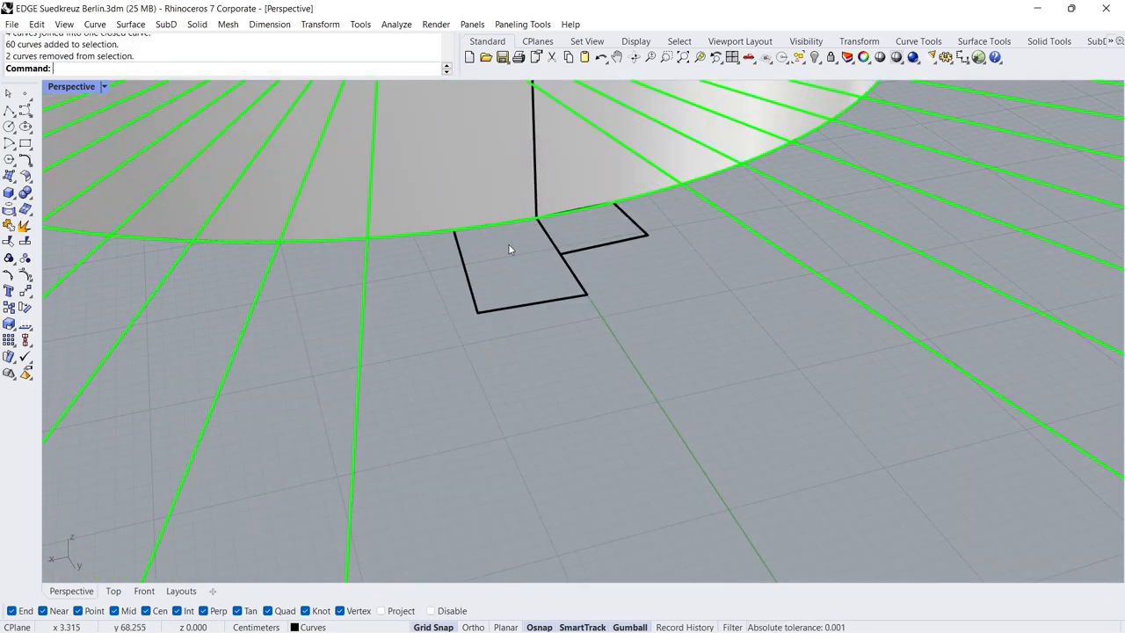
Delete the radial guide lines and extrude both rectangular outlines into tall slender boxes.
key("Delete")
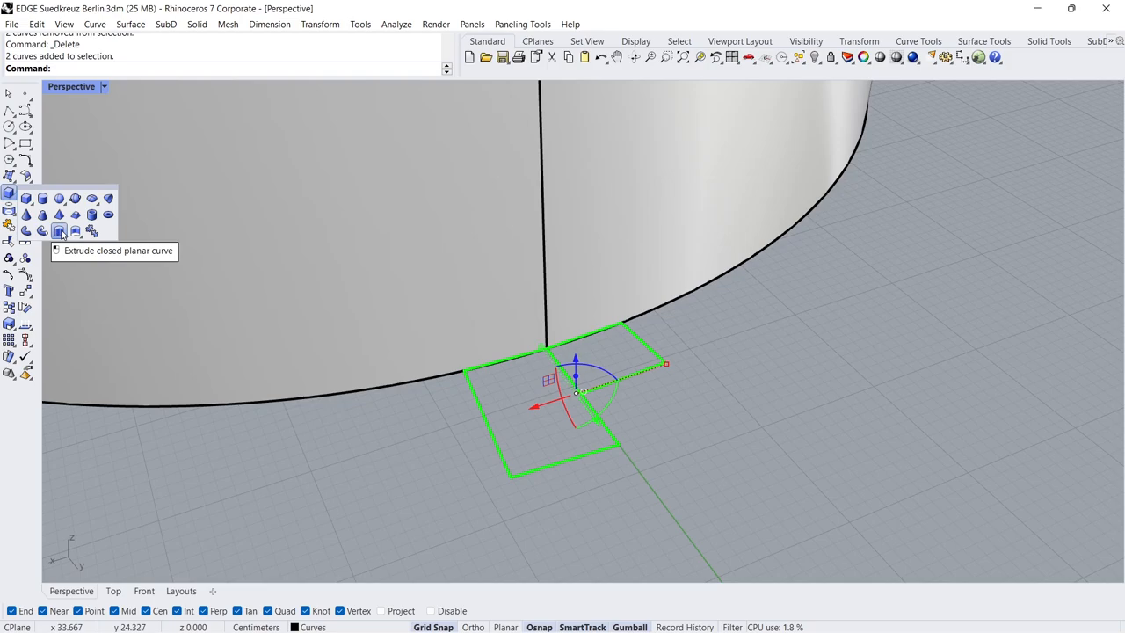
left_click(63, 231)
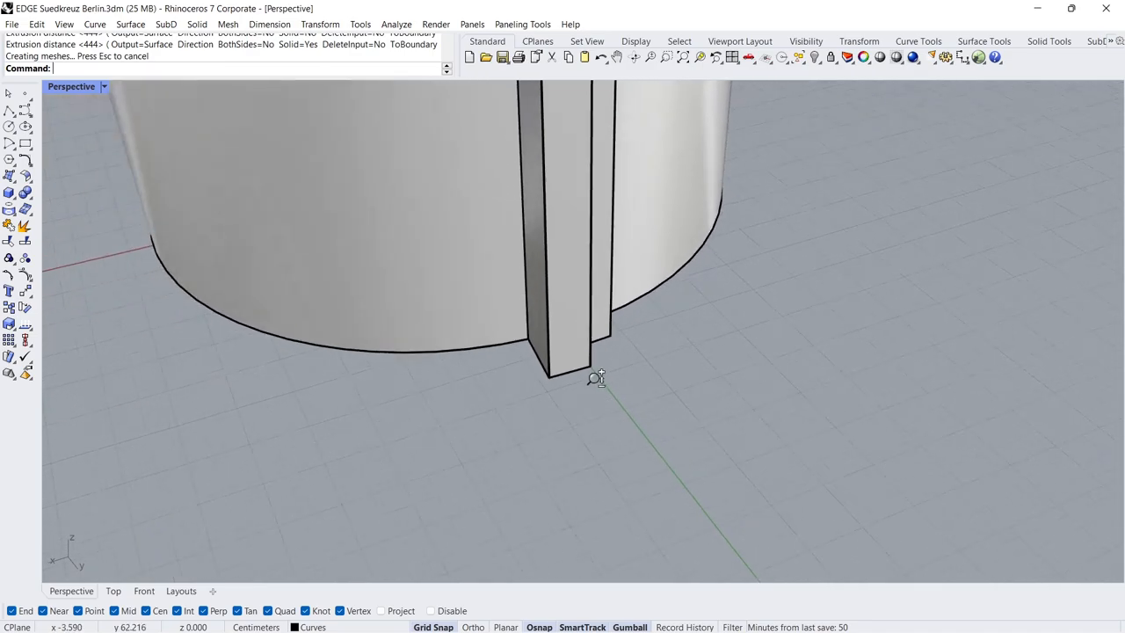
scroll("down", 3)
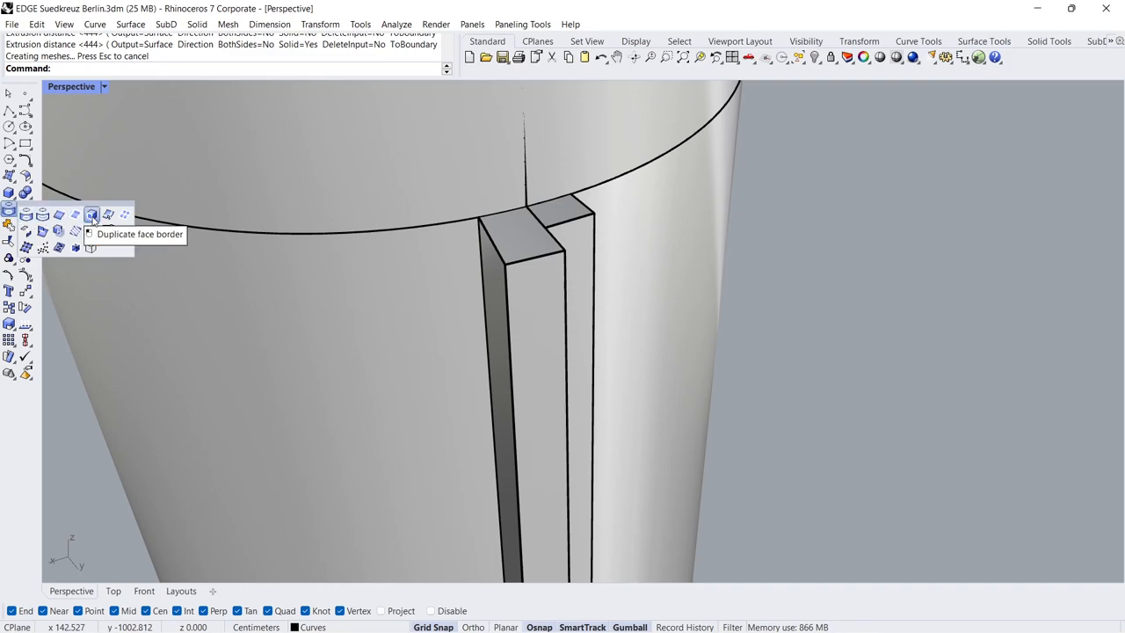
Duplicate a box's top face border and extract vertical V-direction isocurves from the column.
left_click(91, 214)
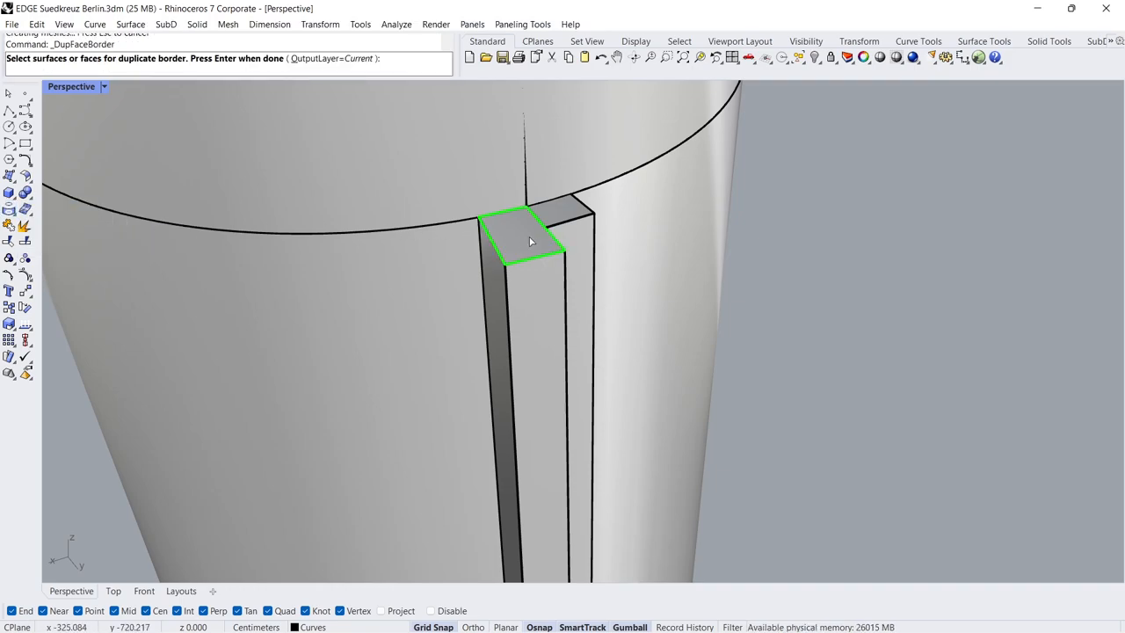
key("Enter")
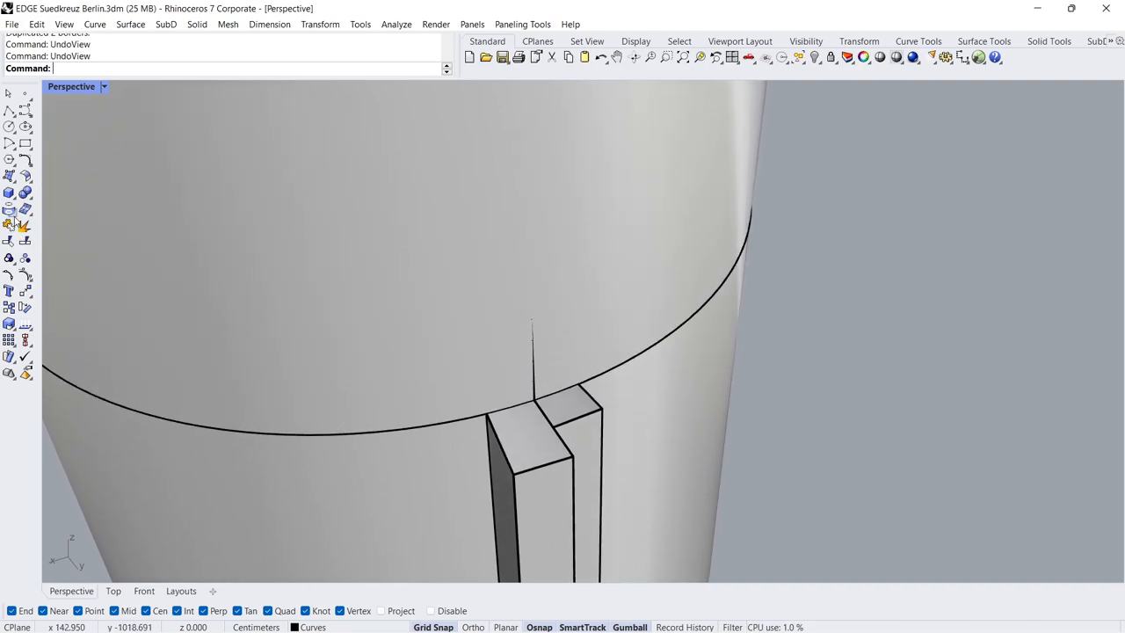
left_click(10, 209)
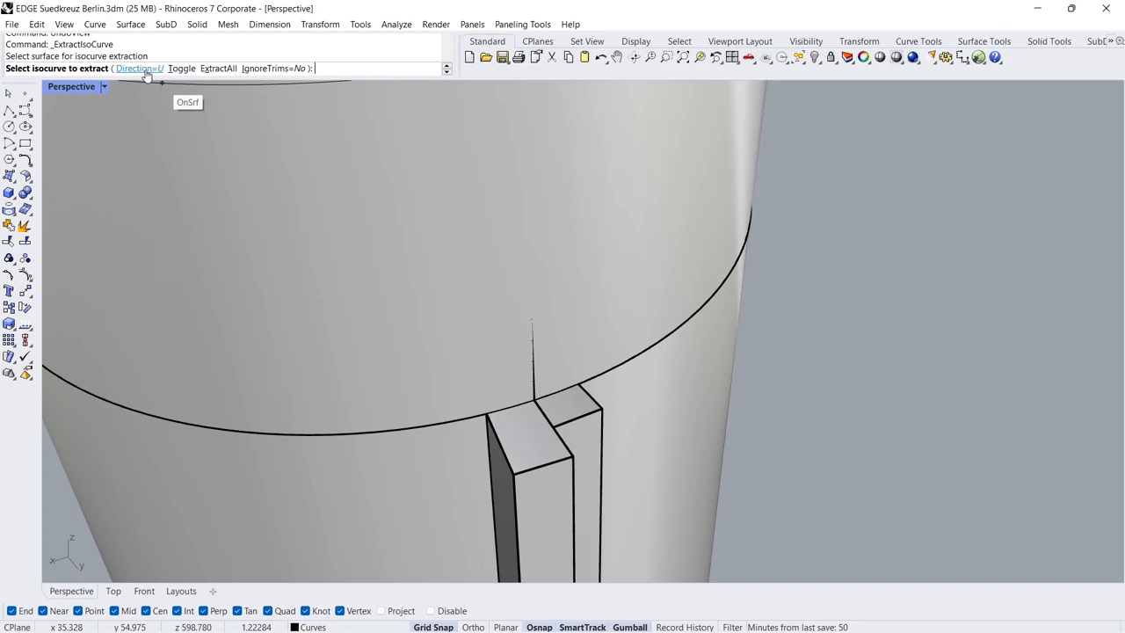
left_click(145, 67)
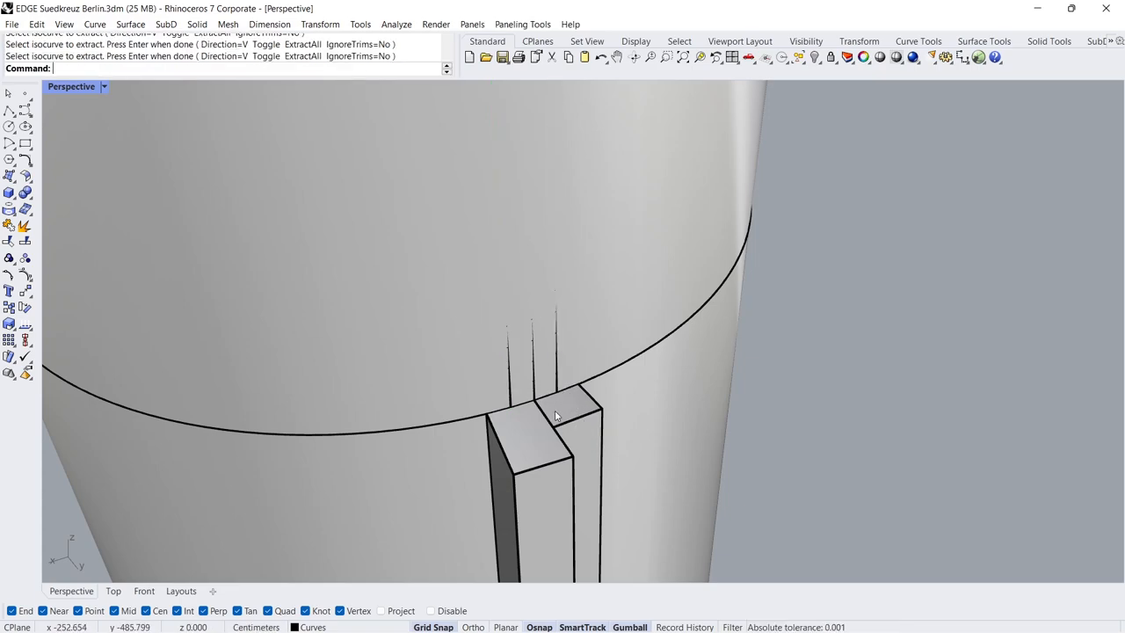
Orient the second box's top outline perpendicular to the vertical isocurve.
left_click(557, 413)
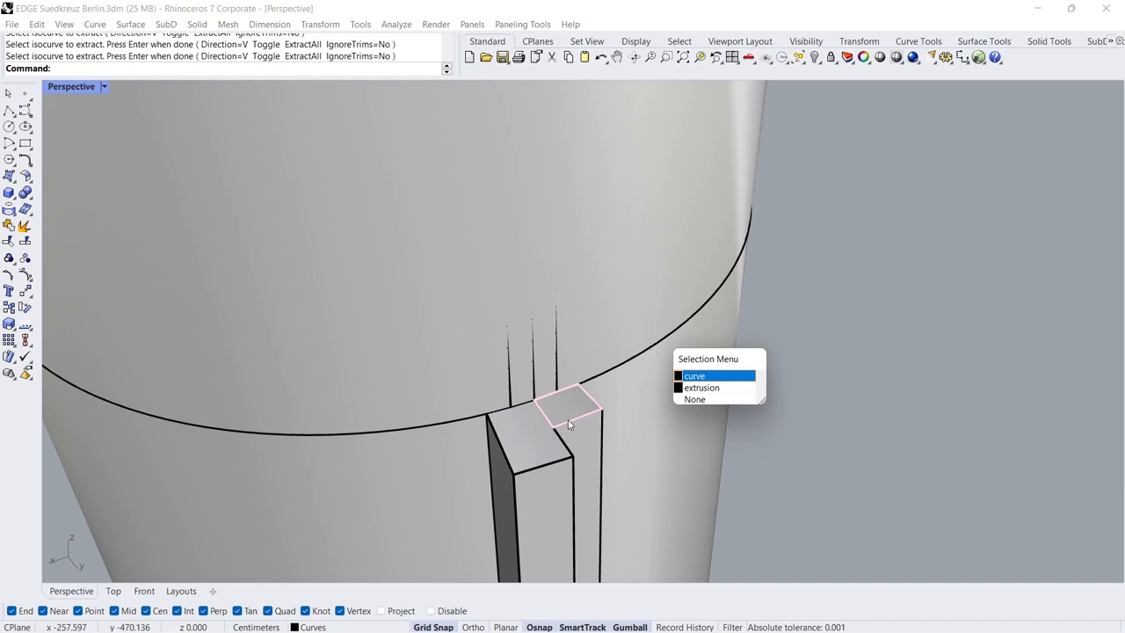
left_click(694, 375)
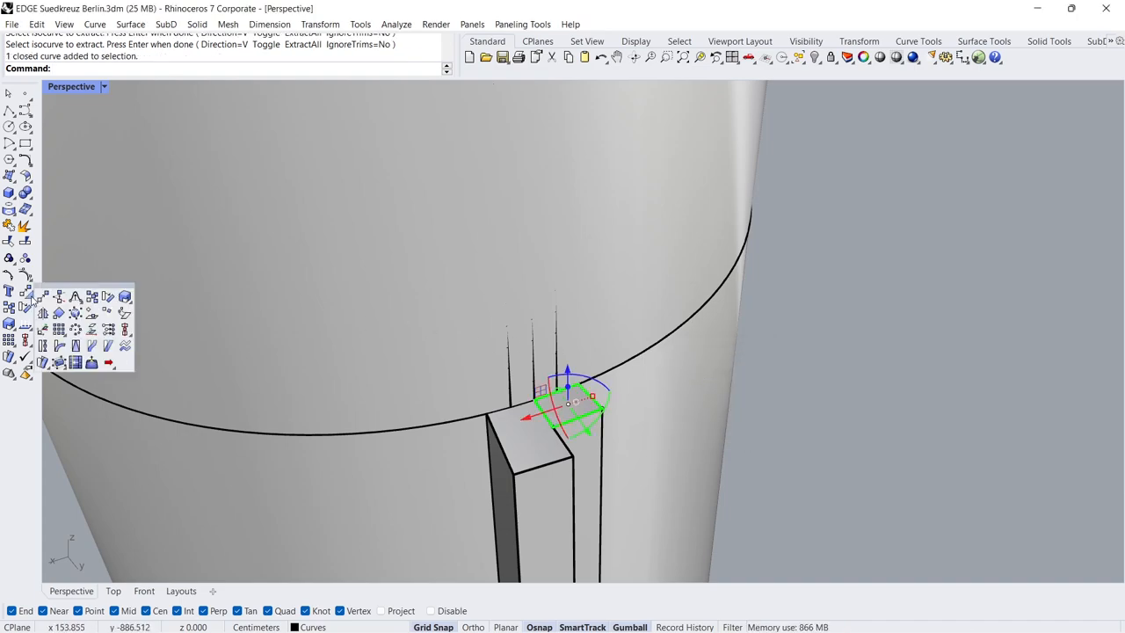
mouse_move(108, 313)
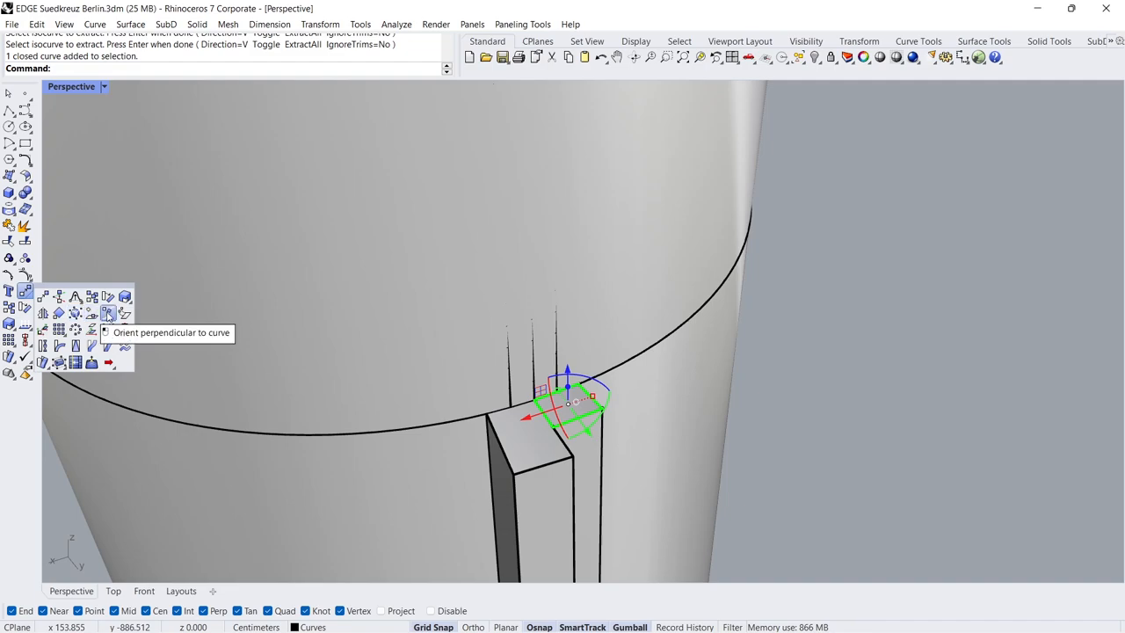
left_click(107, 314)
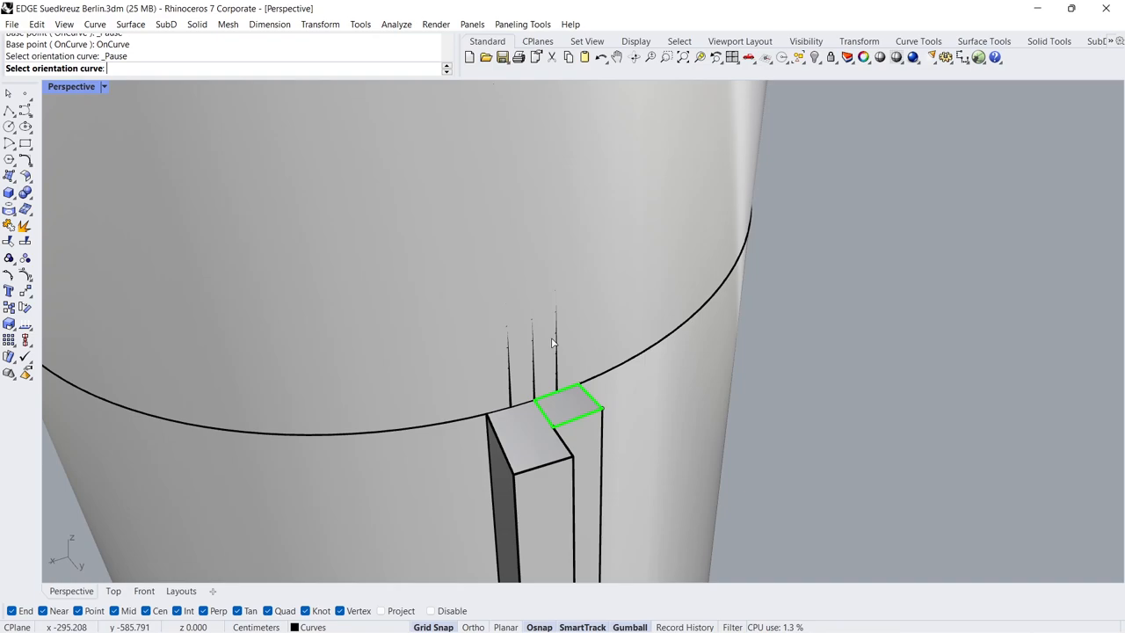
left_click(556, 393)
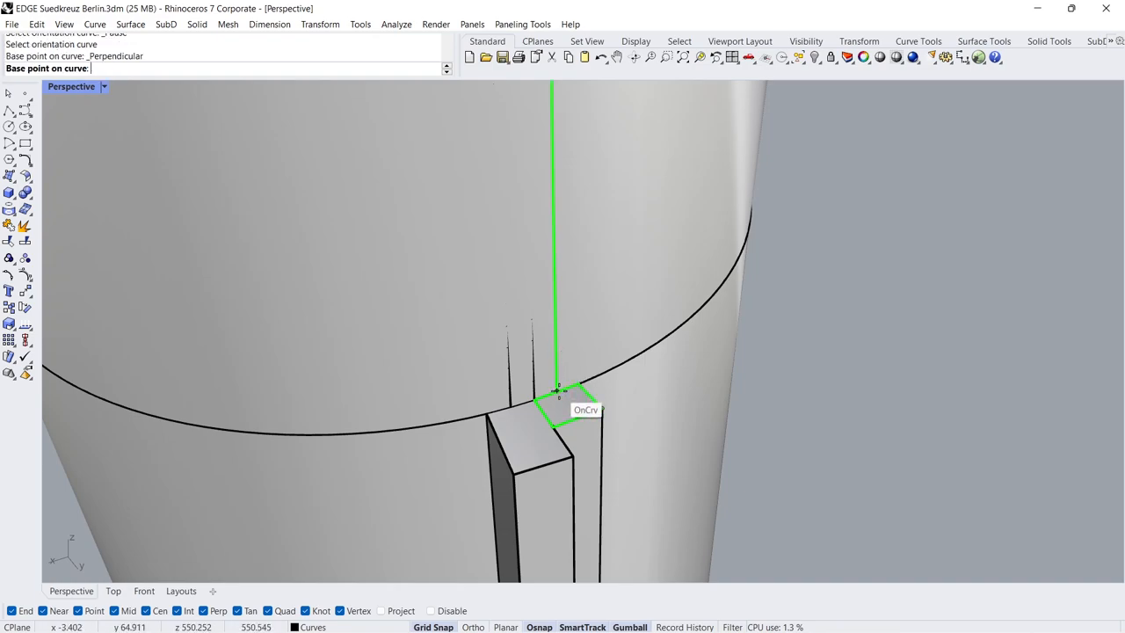
left_click(553, 391)
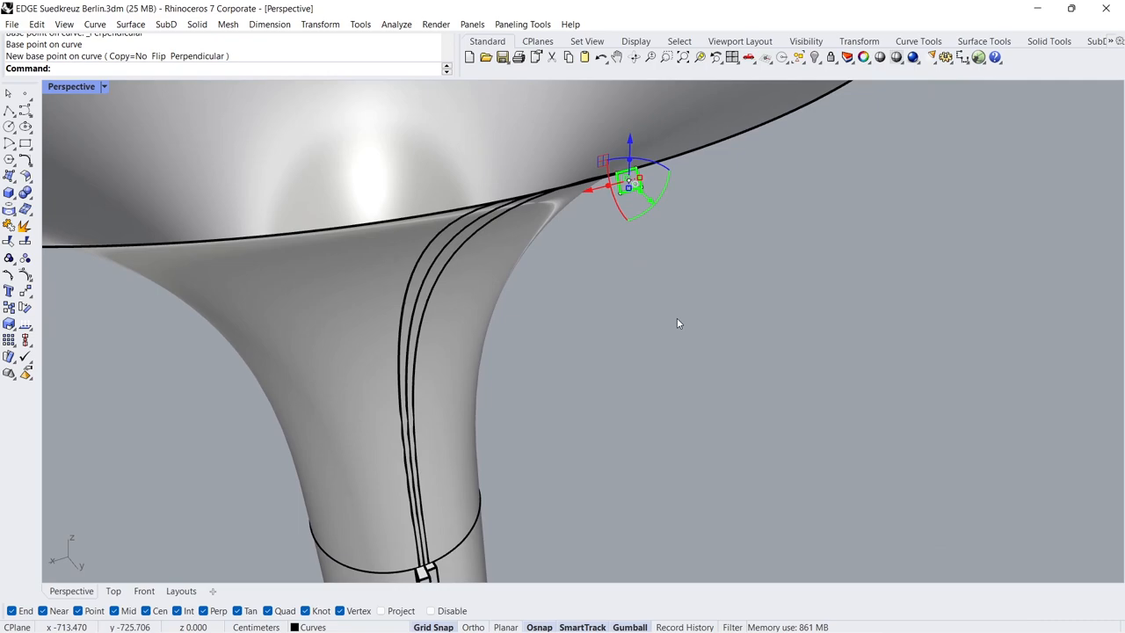
mouse_move(42, 297)
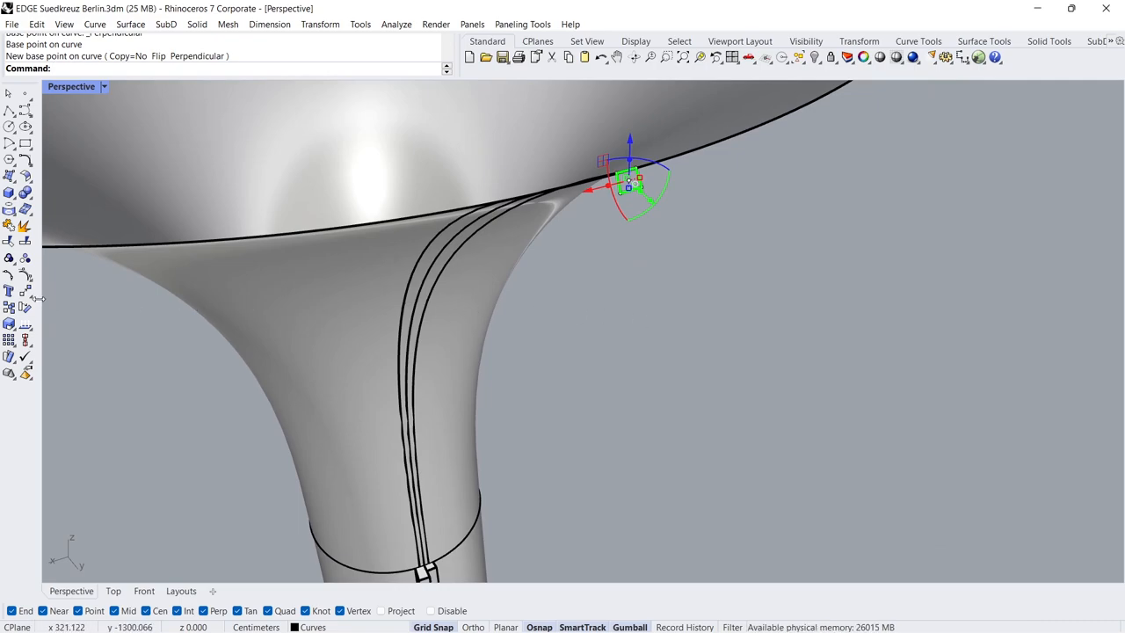
Mirror the profile with the YAxis option and Copy=Yes from the Transform tools.
left_click(25, 292)
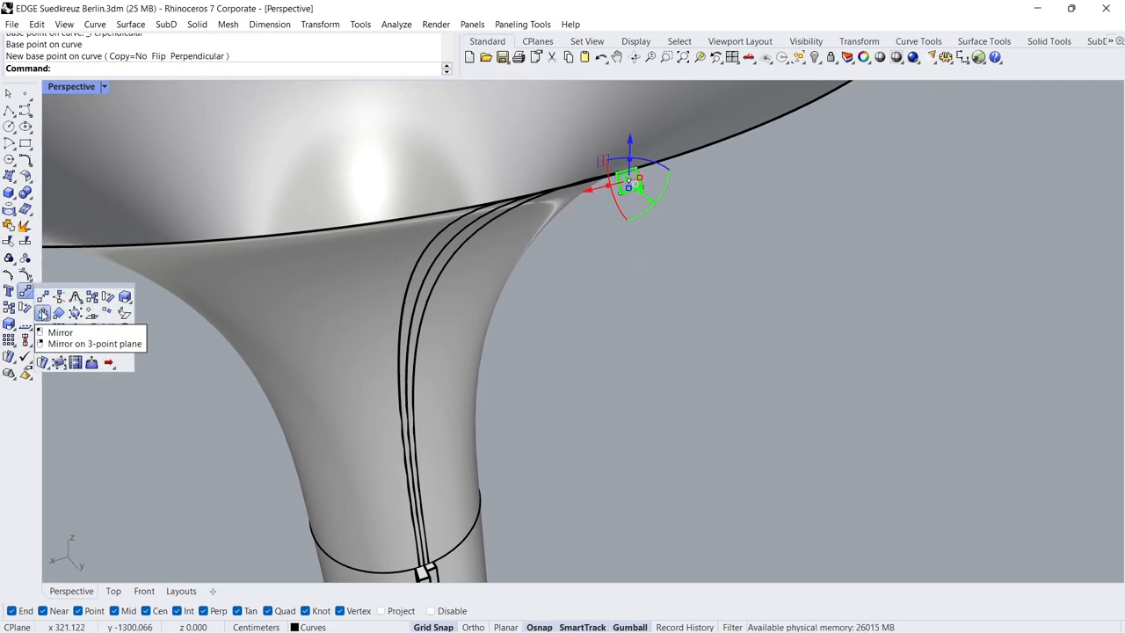
left_click(61, 331)
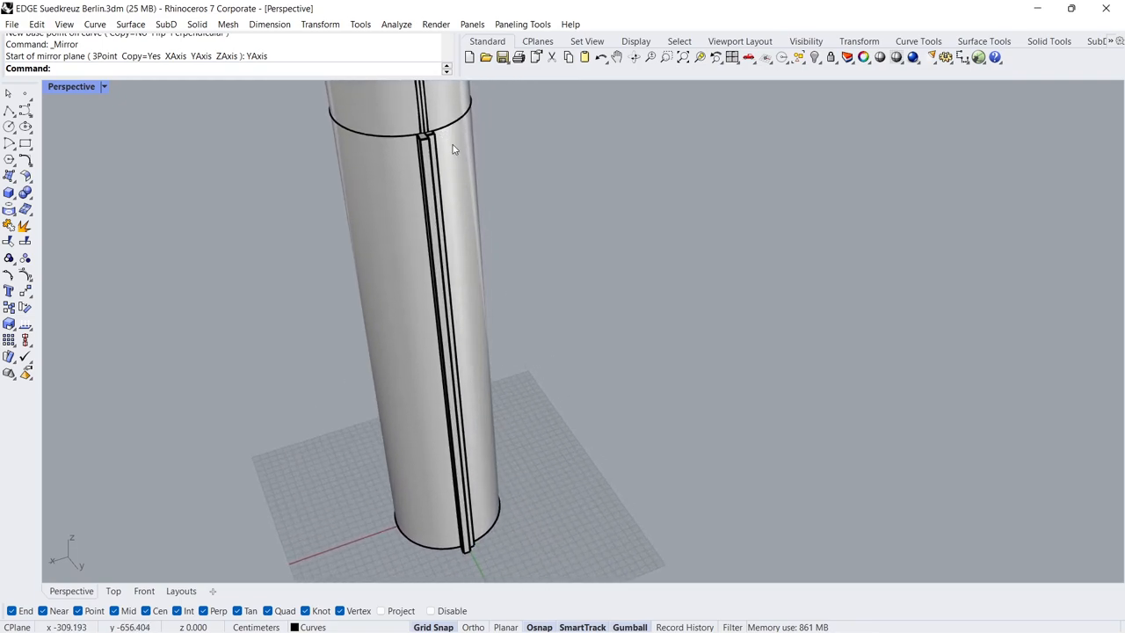
scroll("down", 3)
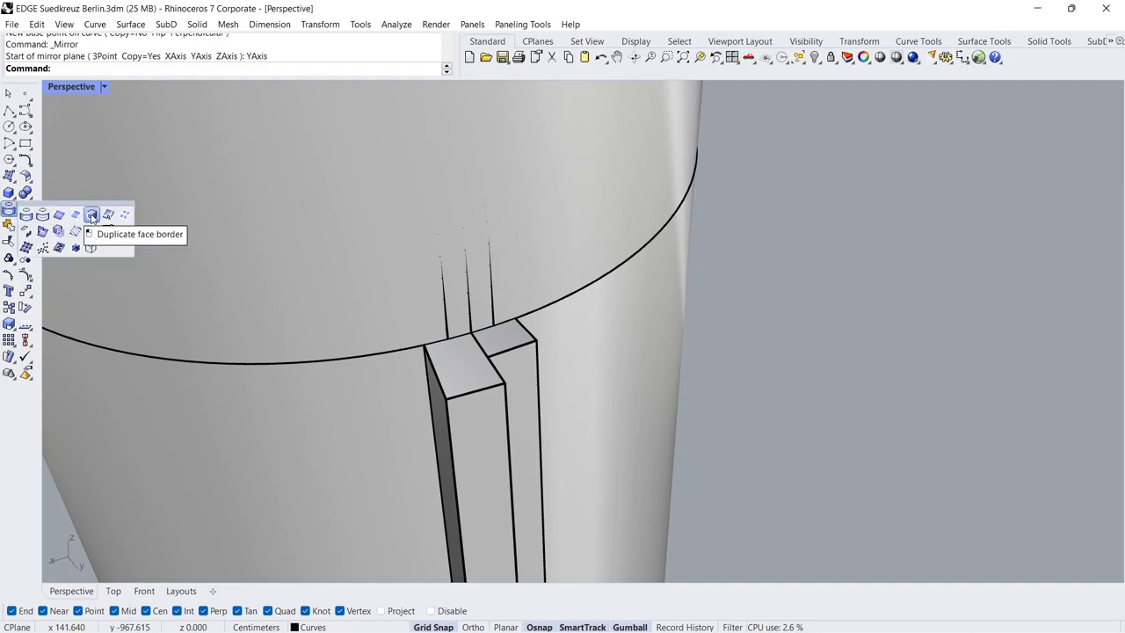
Sweep the rib profile along its rail and cap the open ends into a solid rib.
left_click(92, 215)
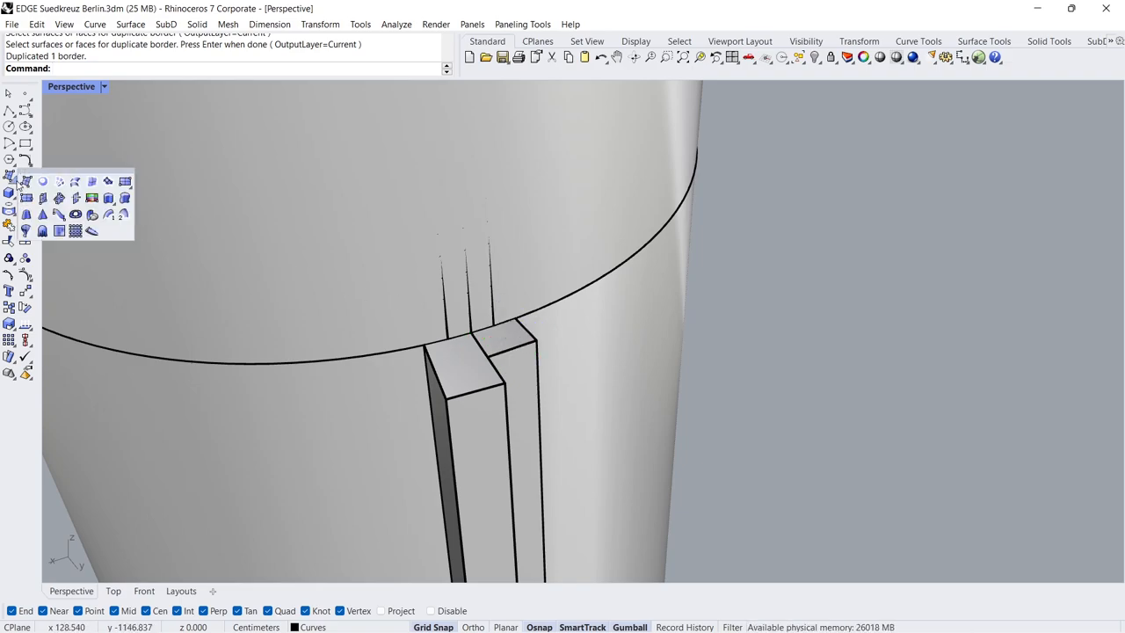
mouse_move(108, 215)
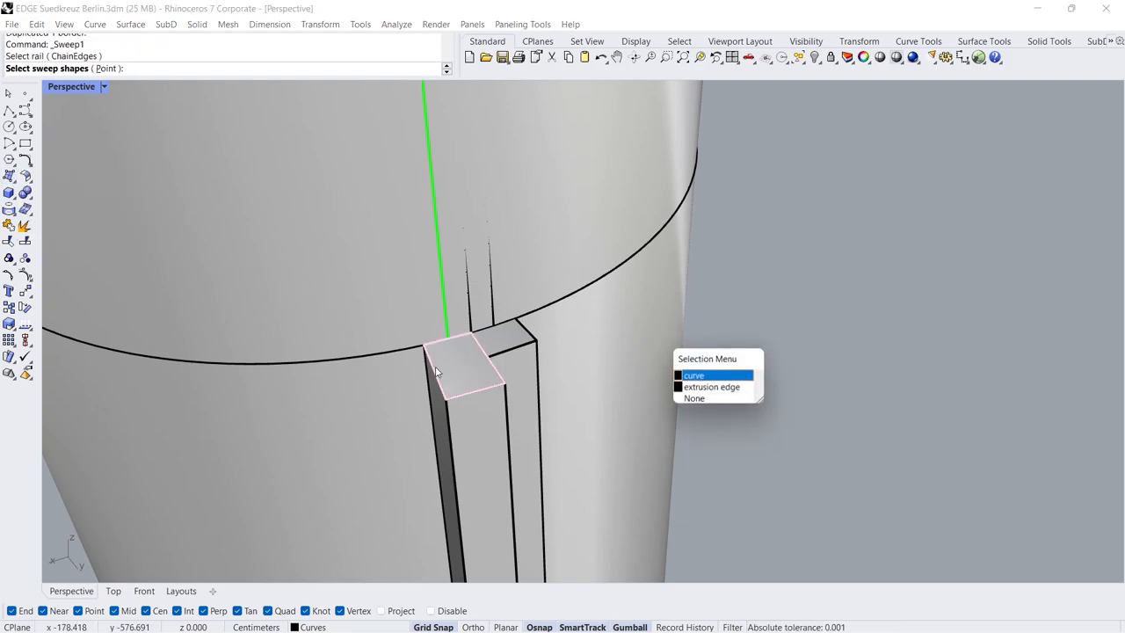
left_click(694, 375)
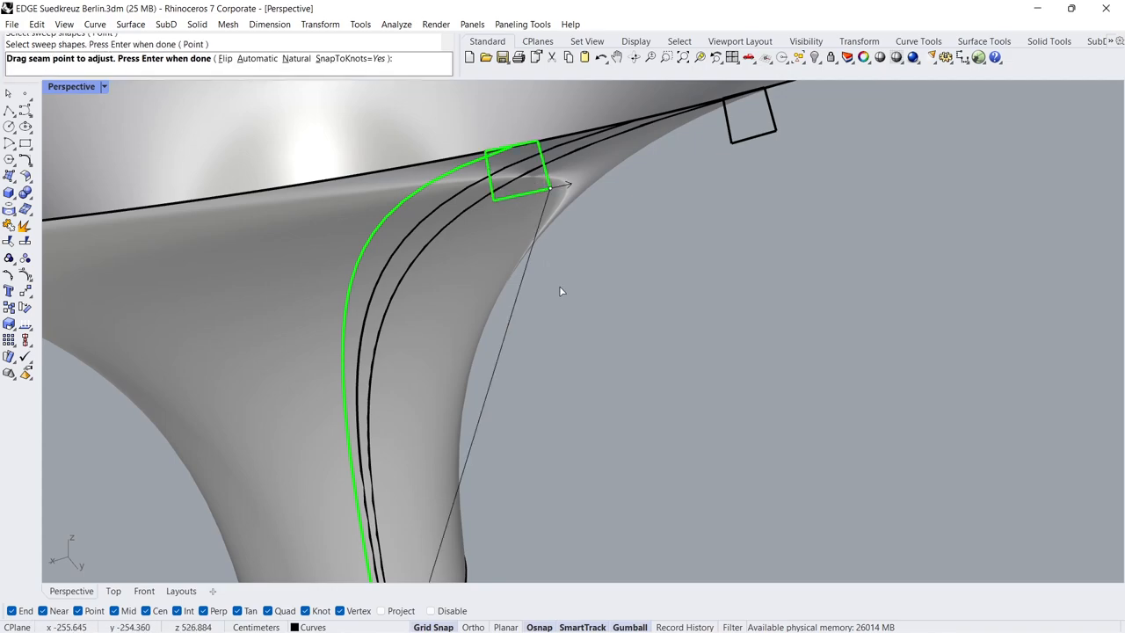
key("Enter")
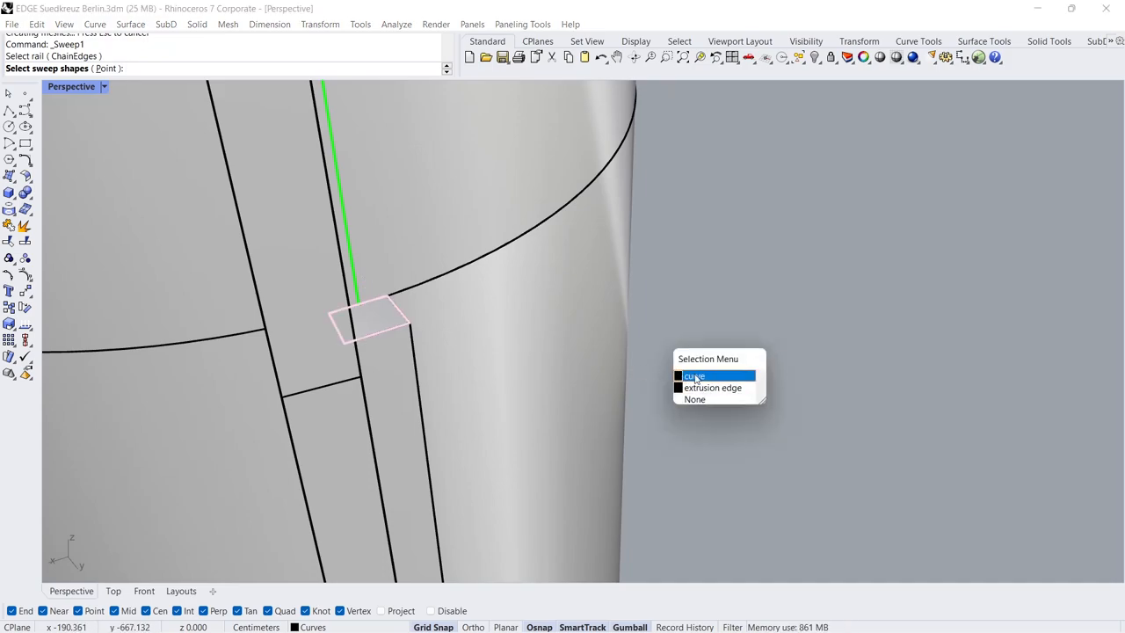
left_click(694, 376)
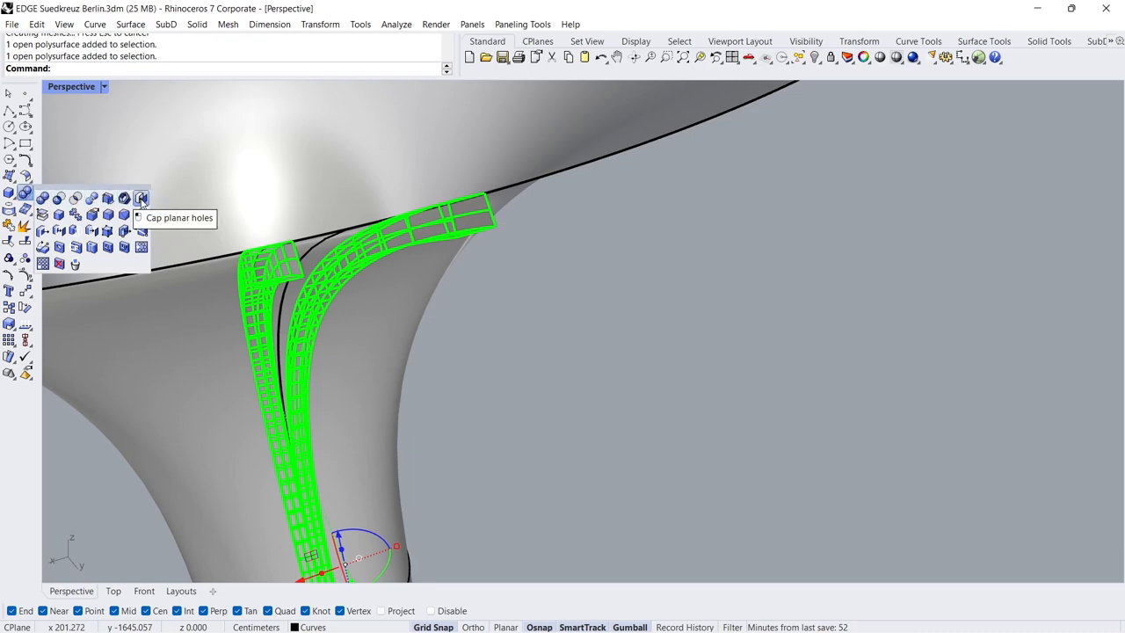
left_click(141, 196)
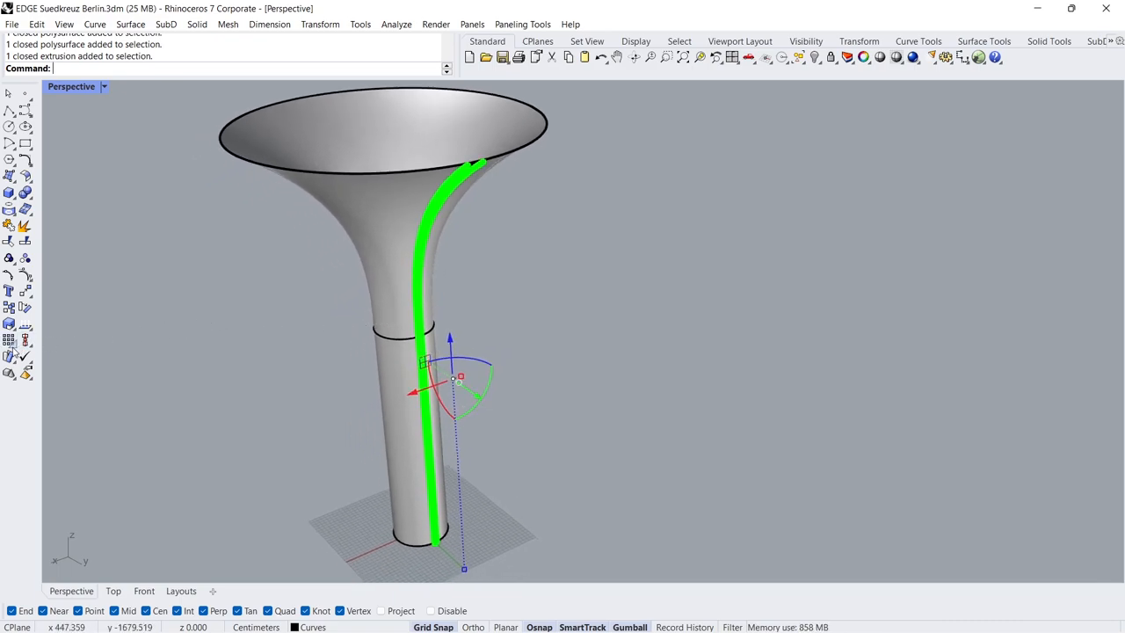
mouse_move(10, 345)
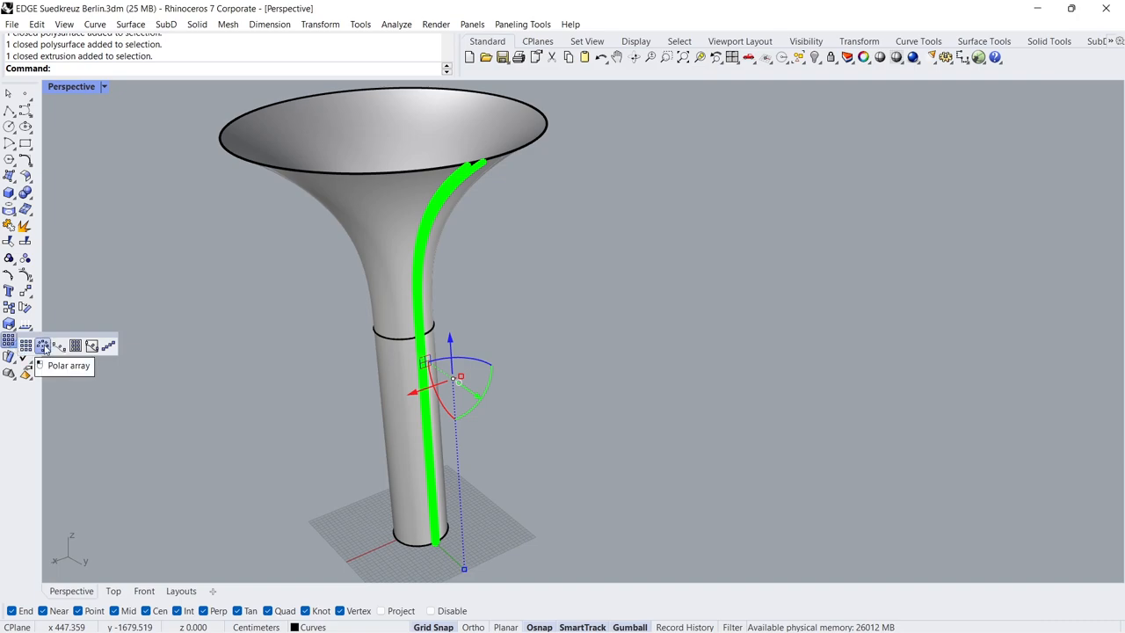
Polar-array the rib into 30 copies around the origin over 360°.
left_click(42, 345)
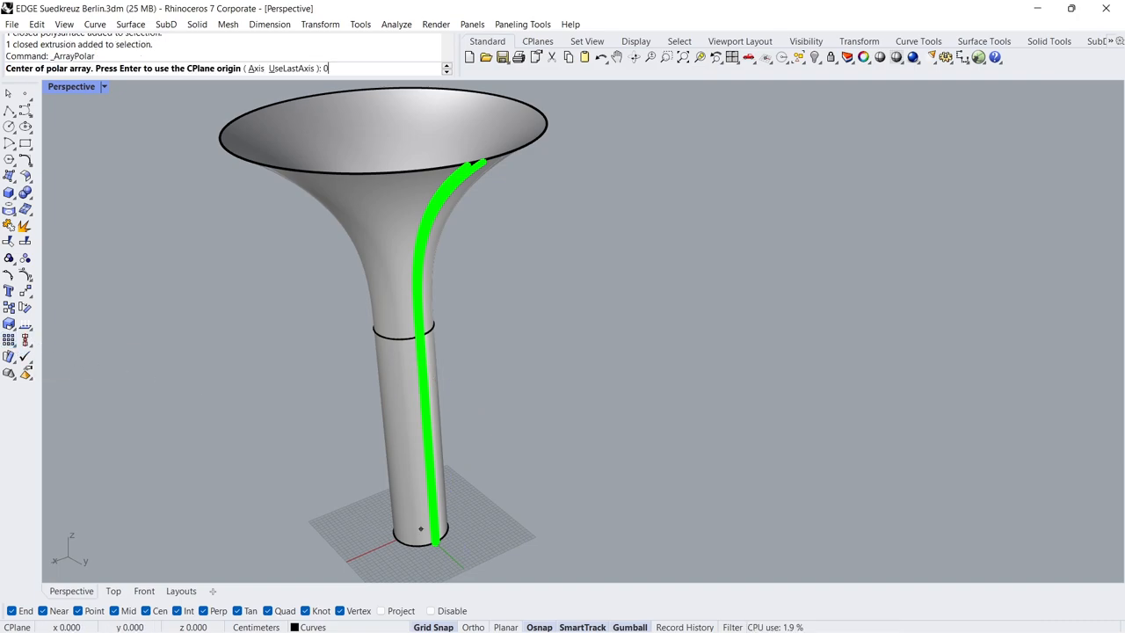
key("Enter")
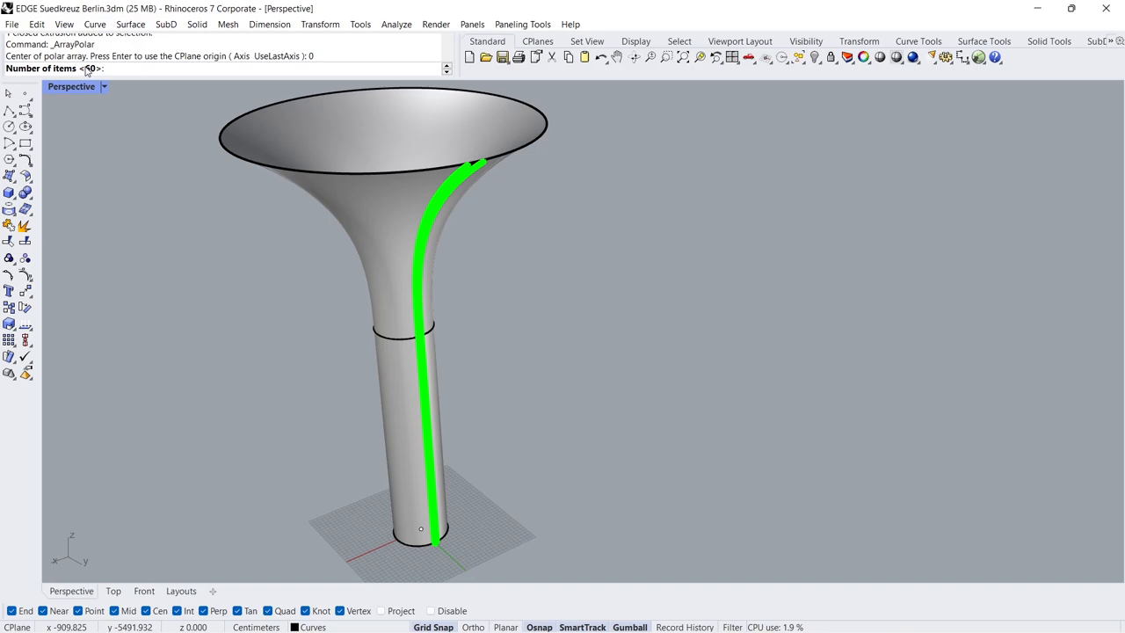
type("30")
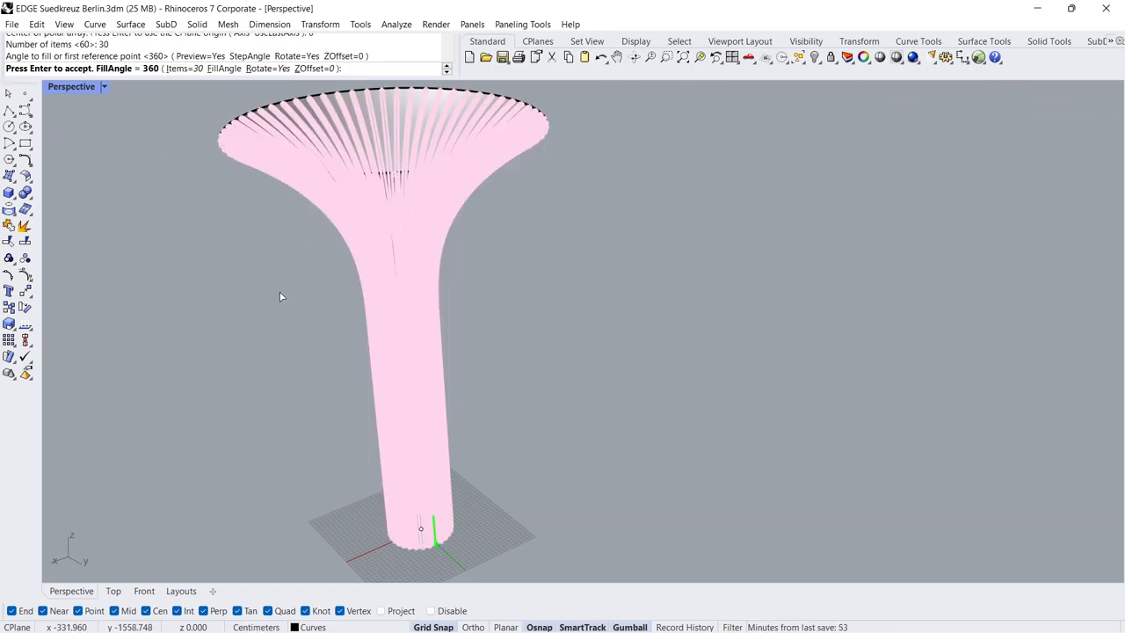
key("Enter")
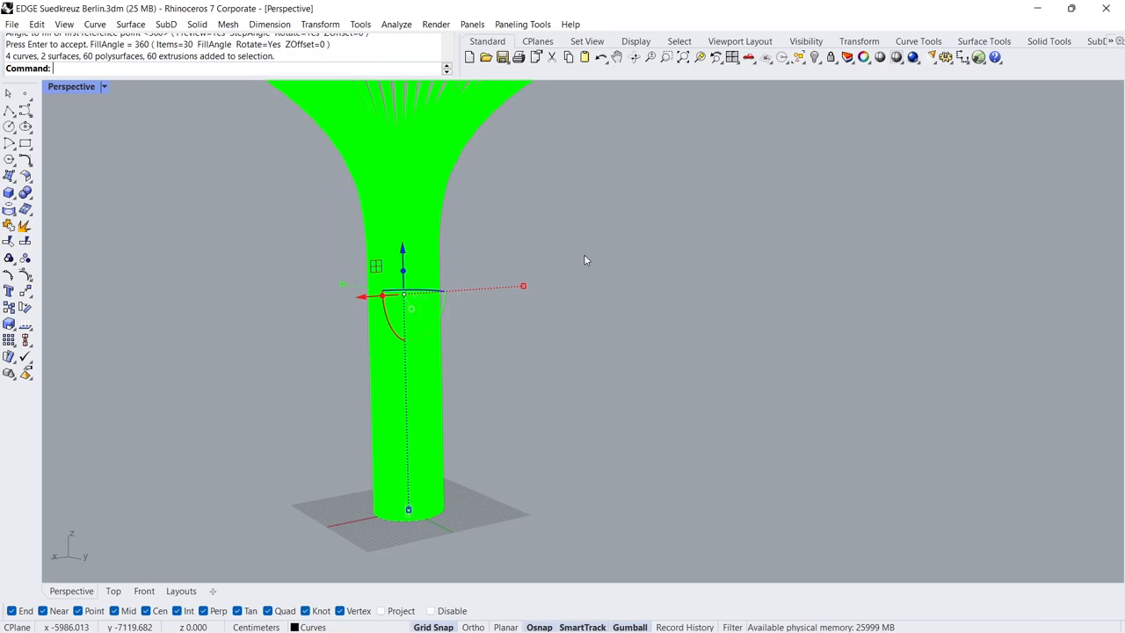
left_click(695, 57)
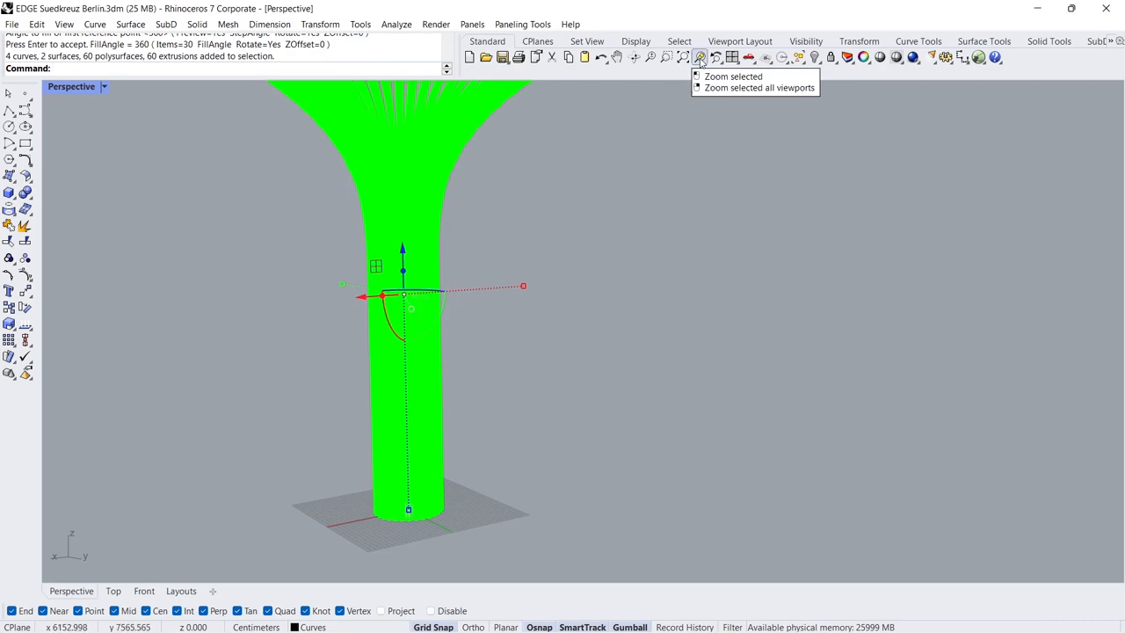
Zoom to the selected ribbed column, switch Perspective to Arctic display, and show Layers.
left_click(729, 75)
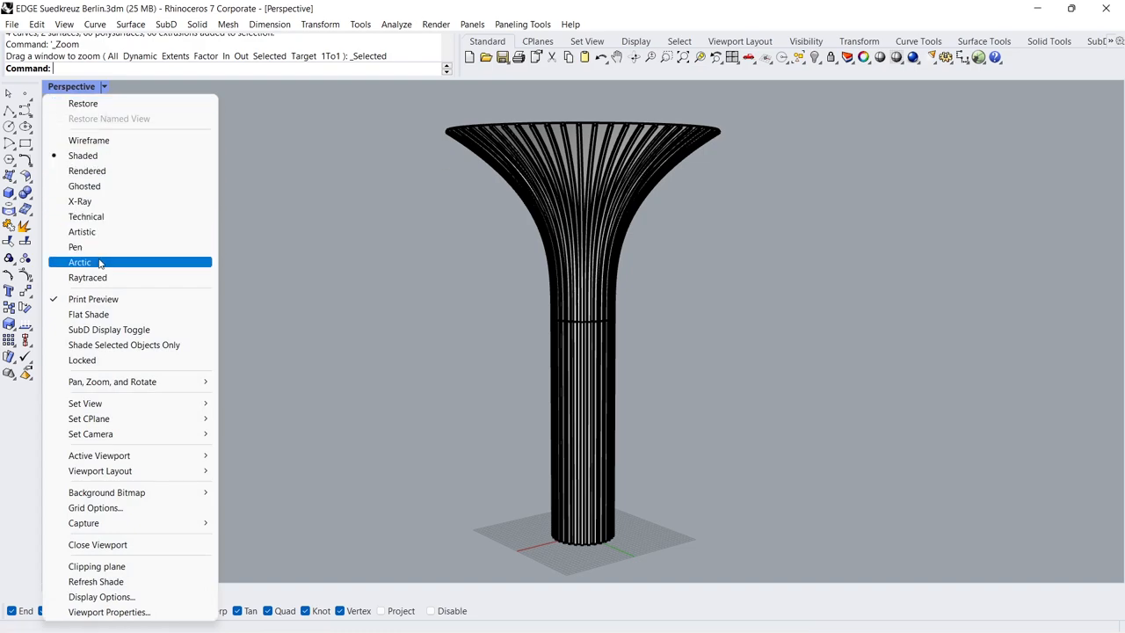
left_click(79, 262)
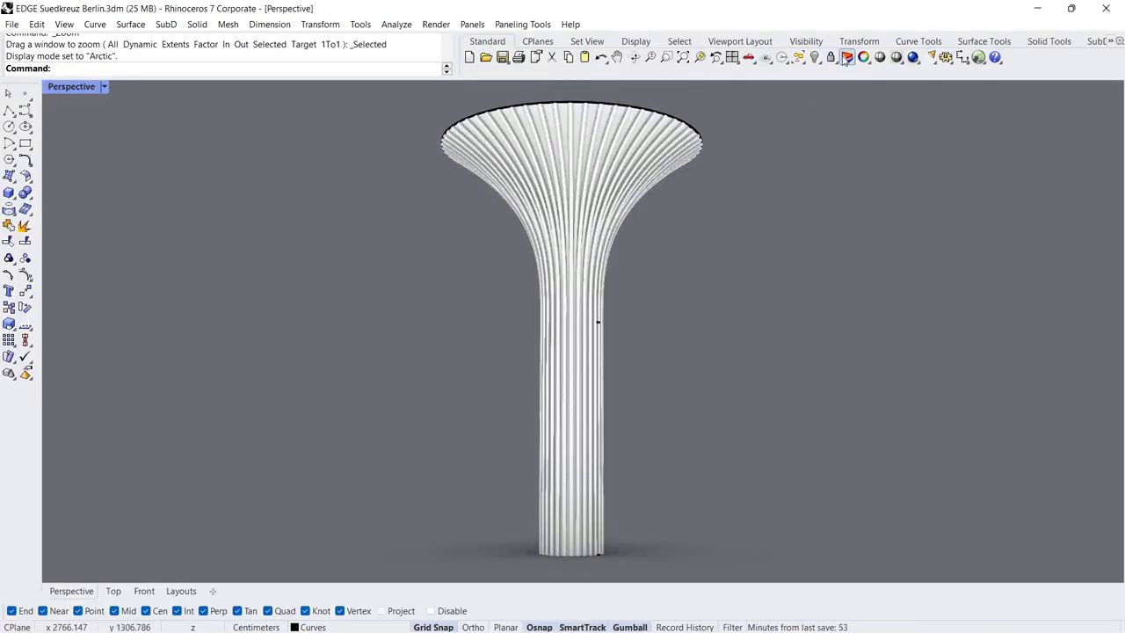
left_click(843, 57)
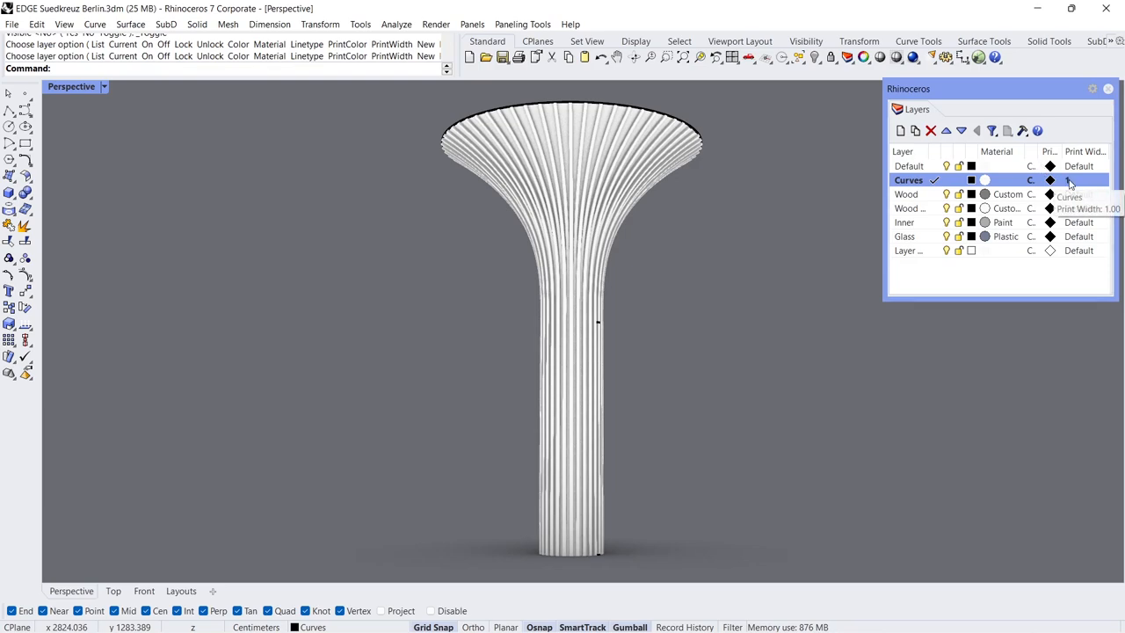
Keep Curves print width at Default, make Default current, and move all objects onto Default.
left_click(1078, 180)
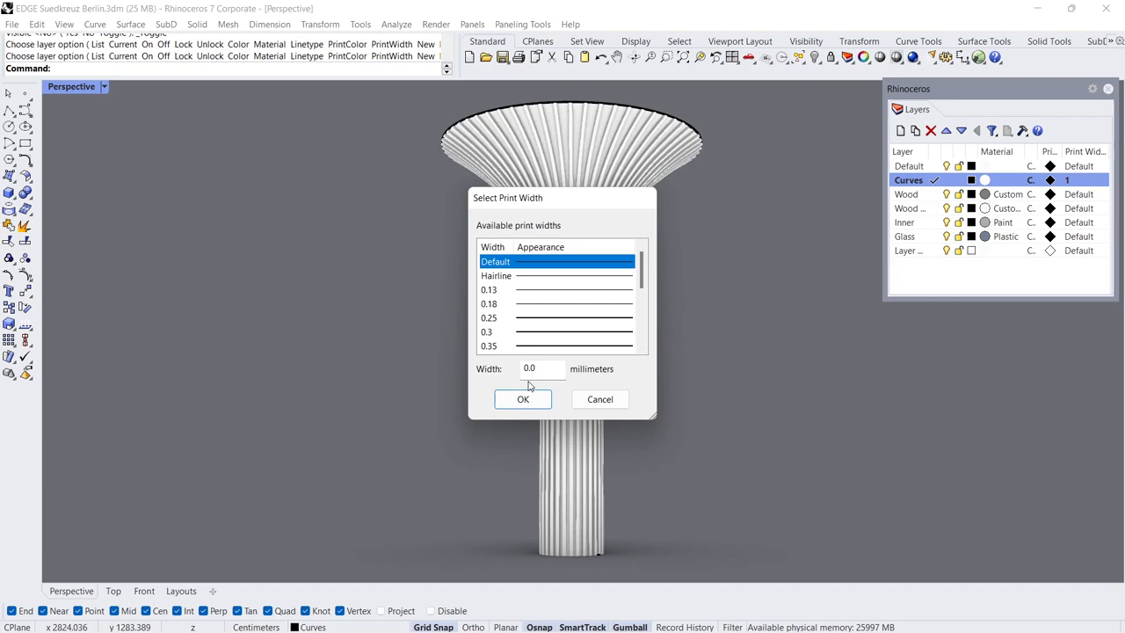
left_click(522, 398)
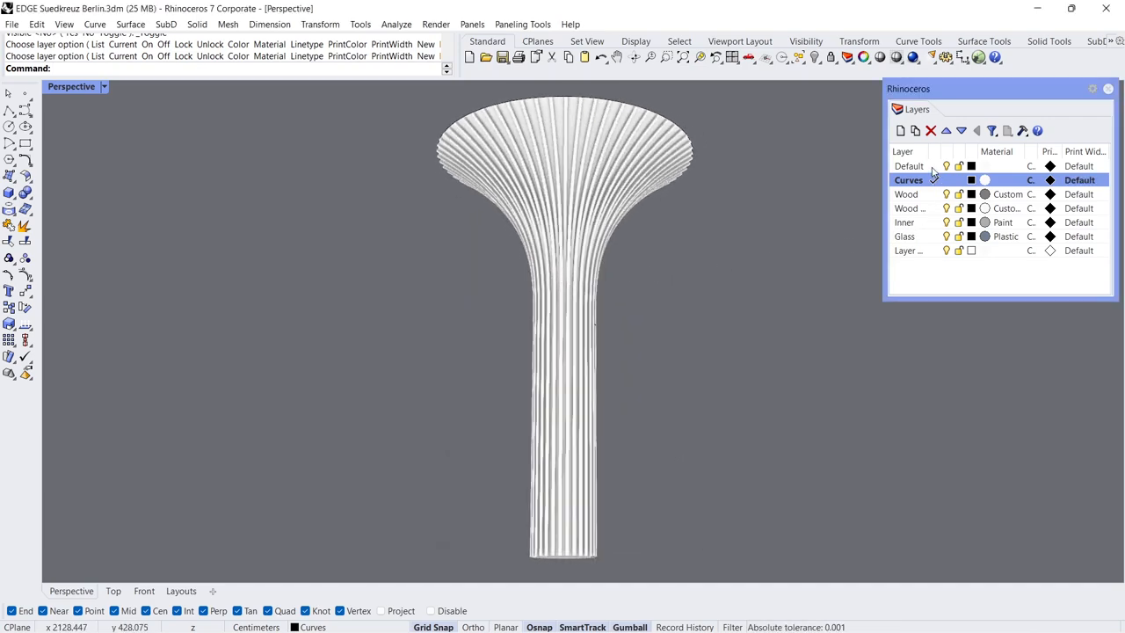
left_click(946, 180)
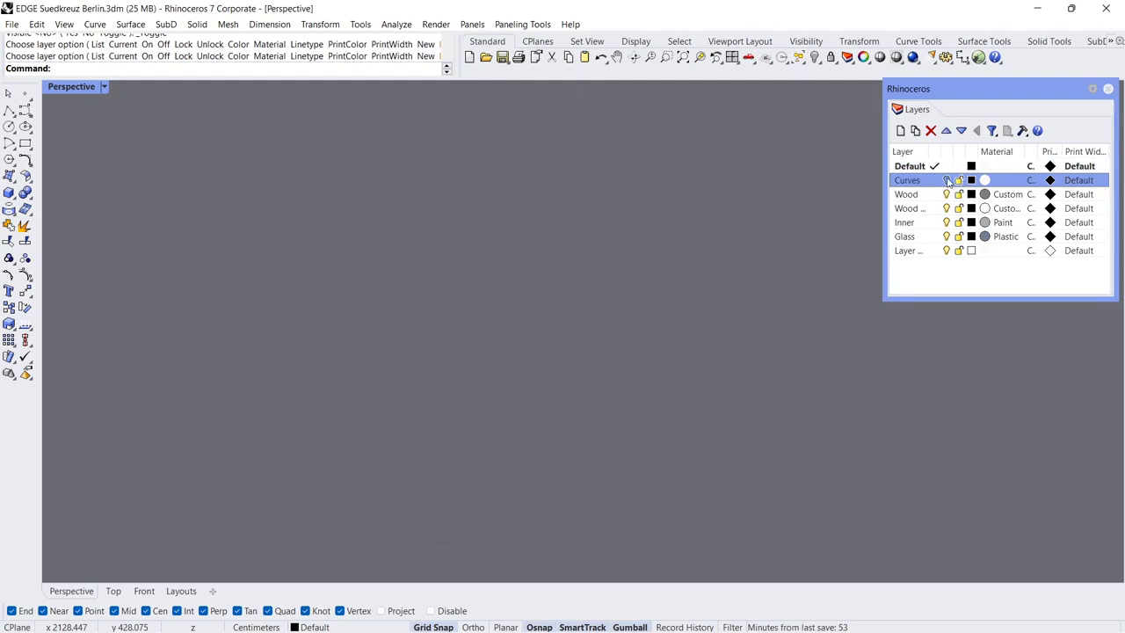
left_click(947, 180)
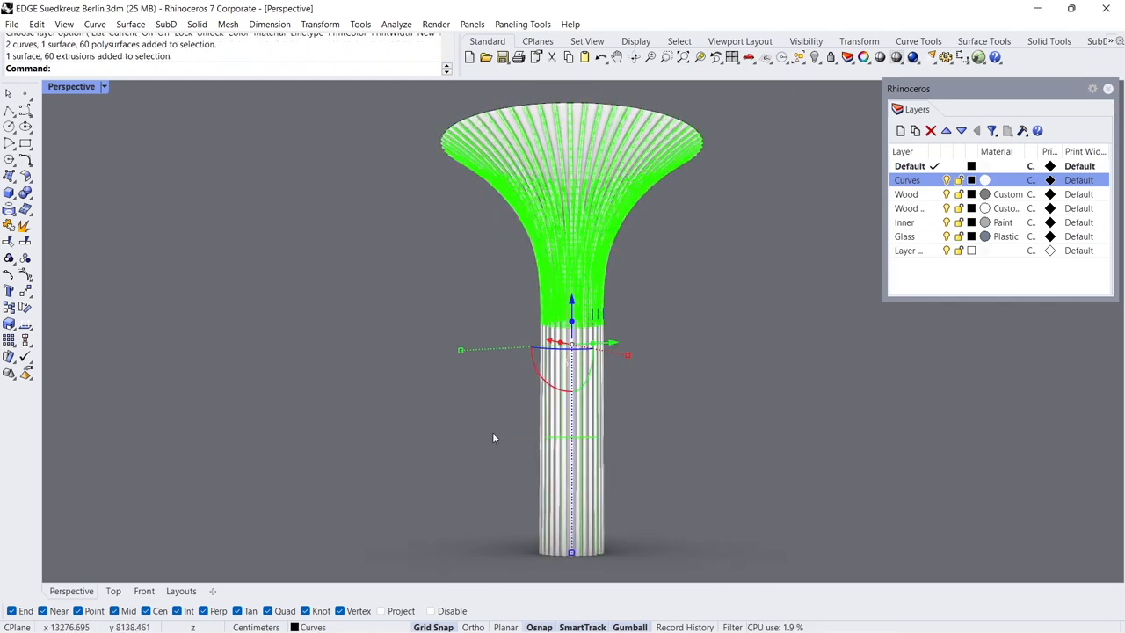
right_click(909, 166)
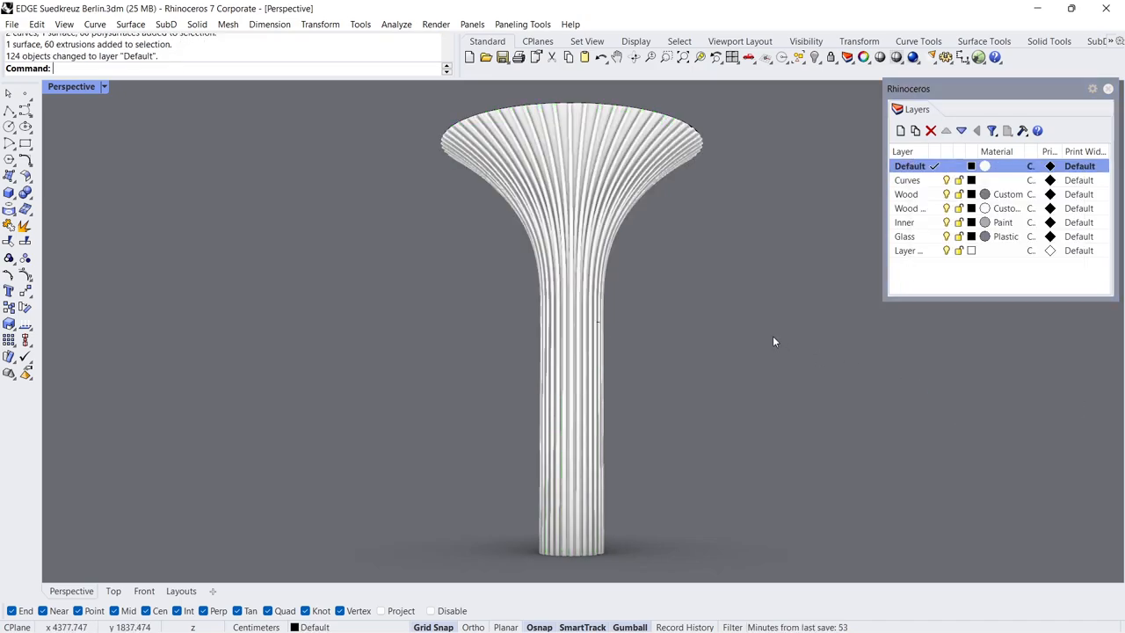
left_click(907, 179)
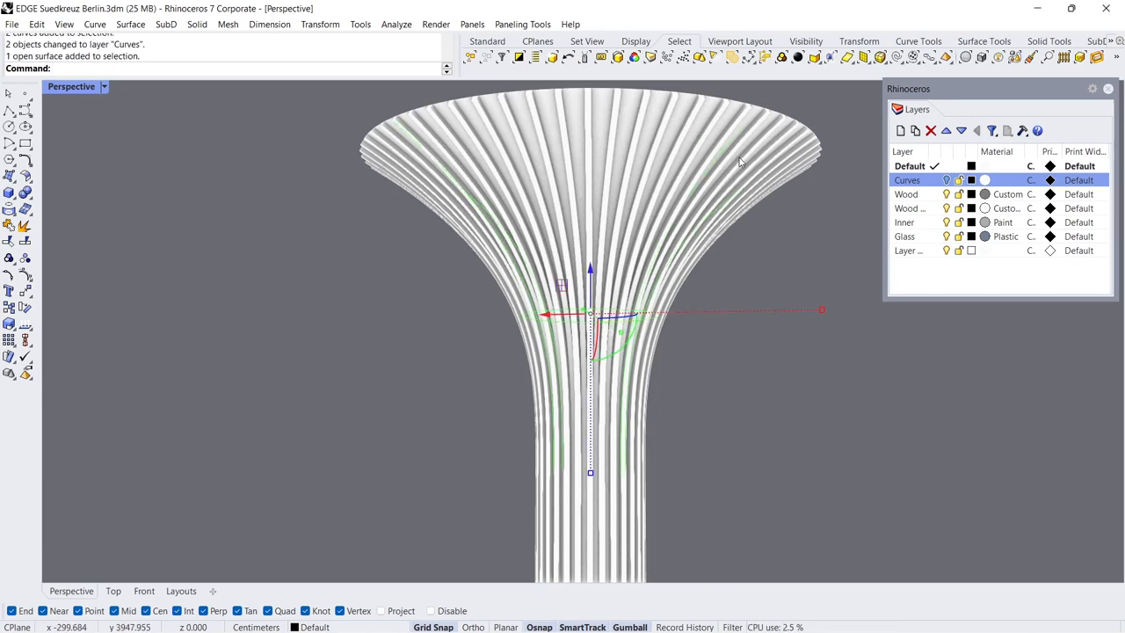
Move the selected flared surface onto the Inner layer.
right_click(903, 222)
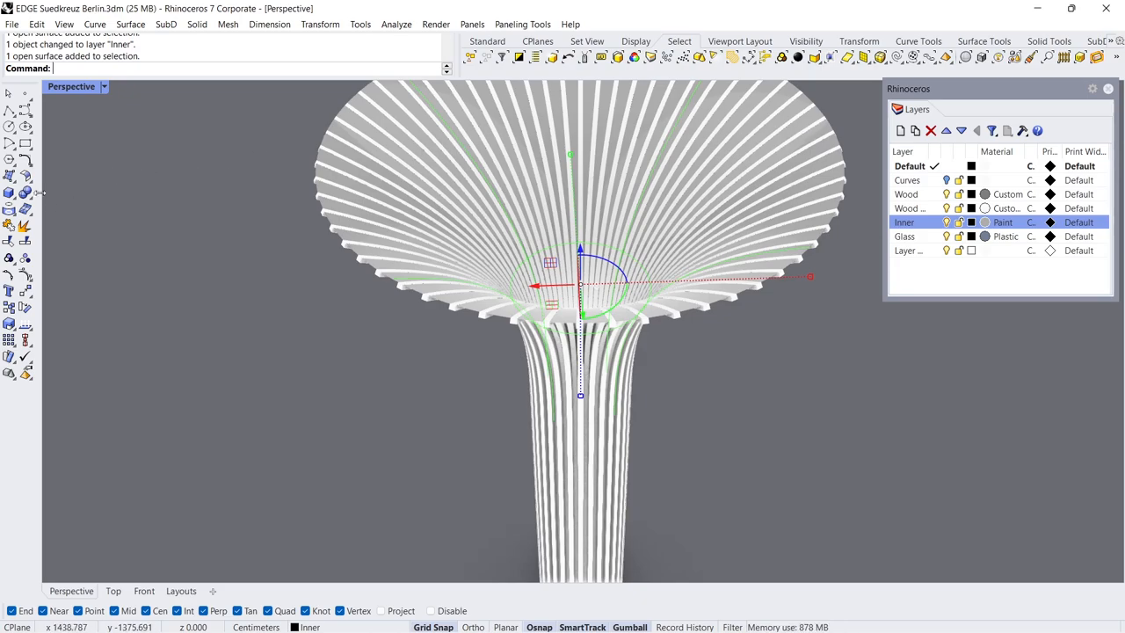
key("Enter")
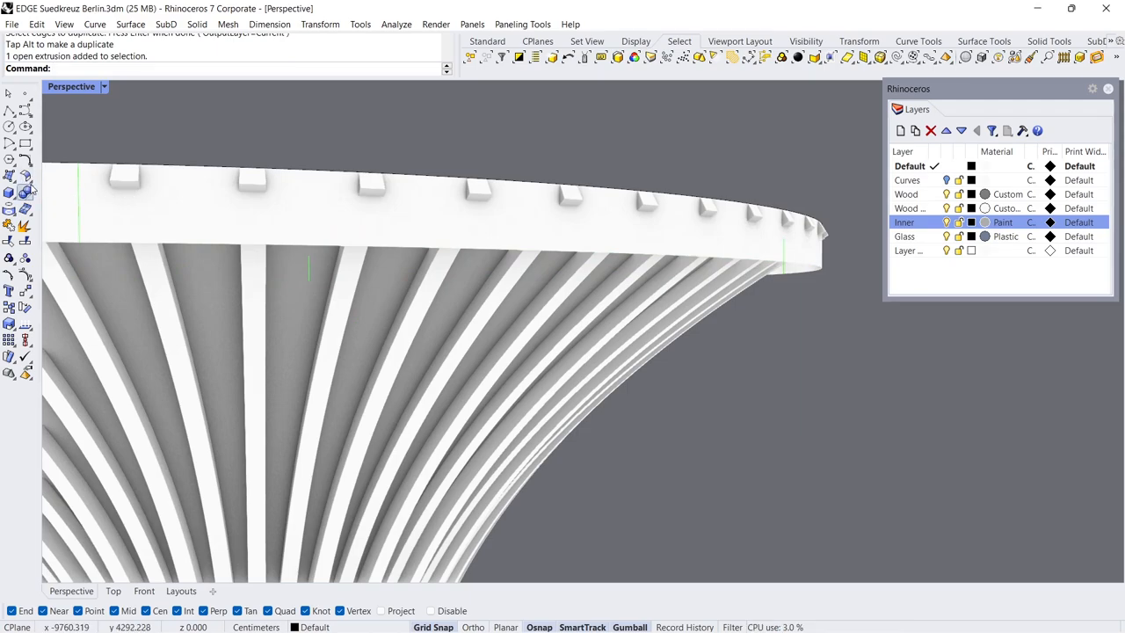
Boolean-difference the rim cutter from the ribs so they end flush at the edge.
left_click(12, 190)
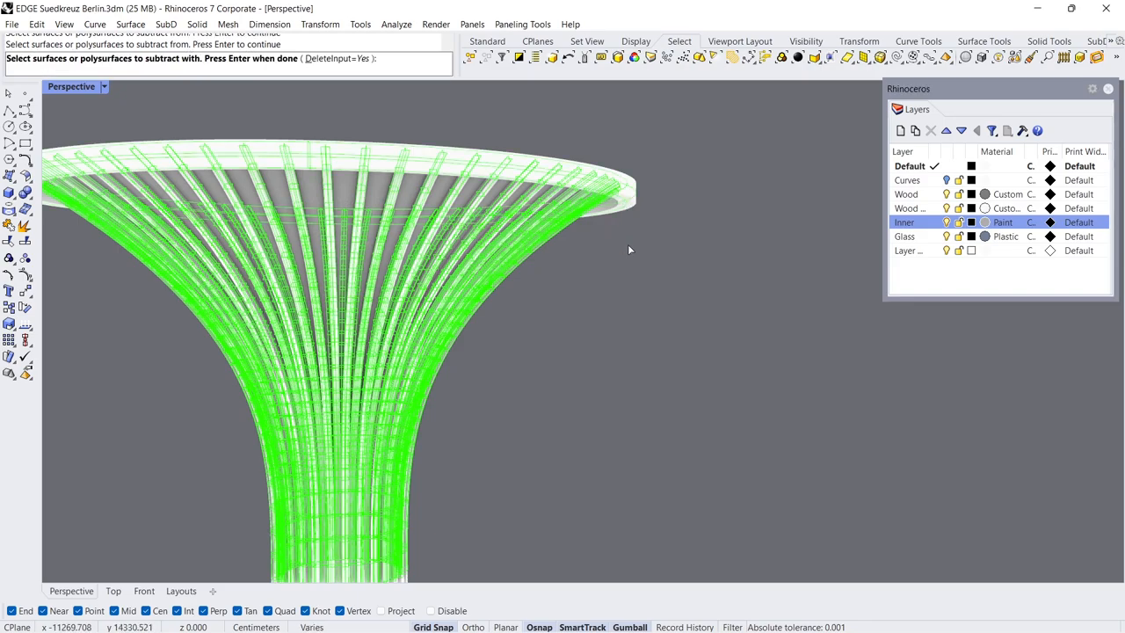
key("Enter")
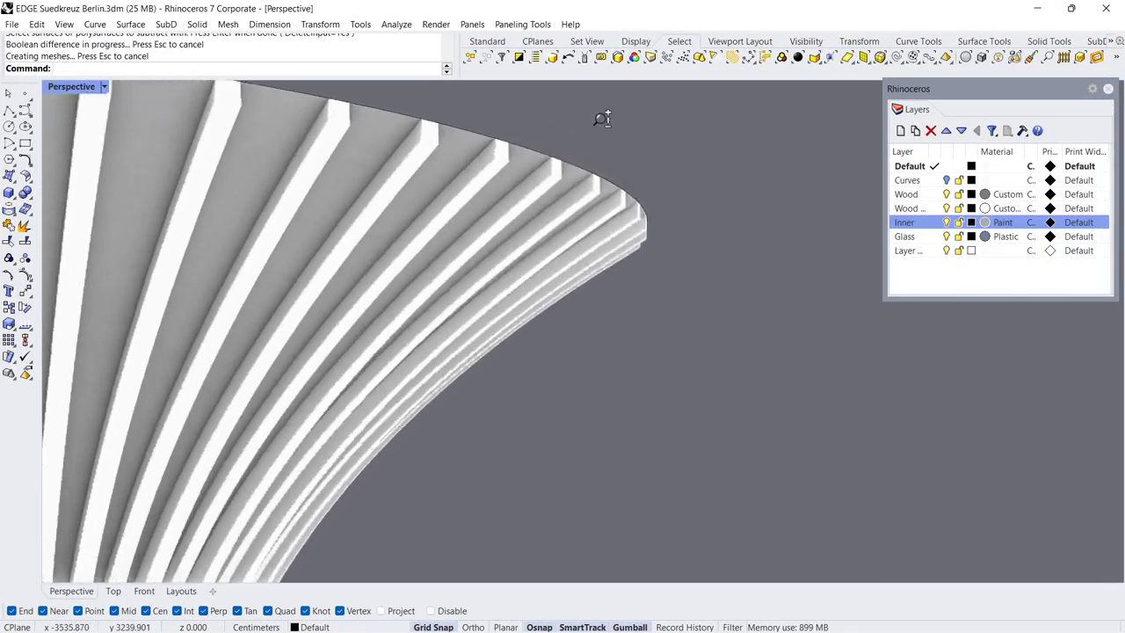
Select the canopy rim curve and start a Slab from it with distance 6.
left_click(573, 169)
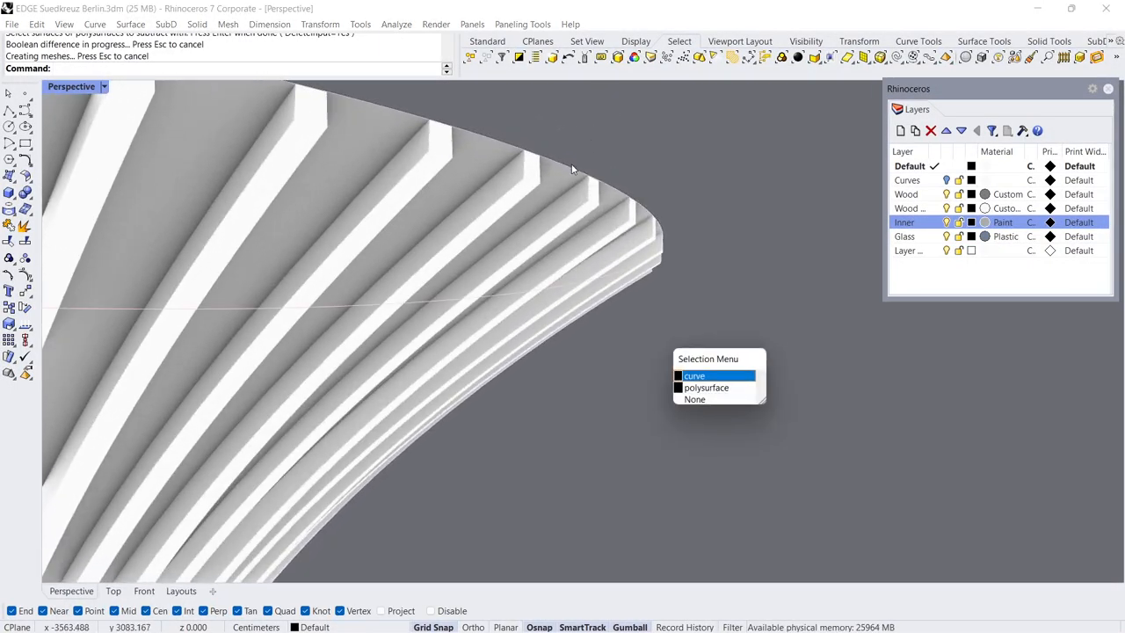
left_click(695, 376)
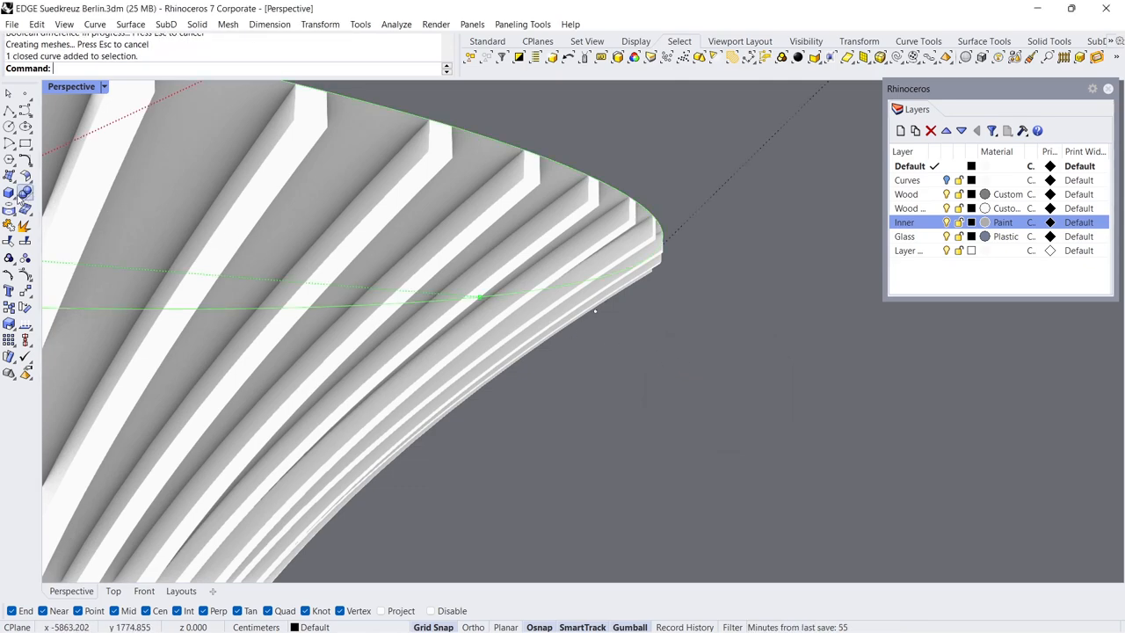
left_click(17, 193)
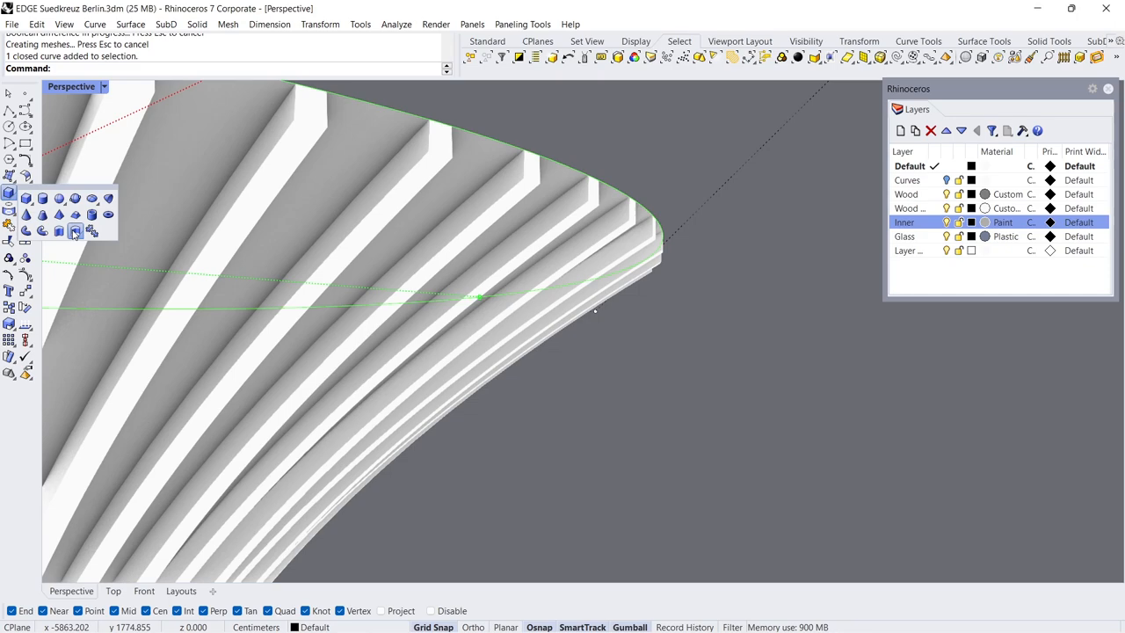
left_click(73, 230)
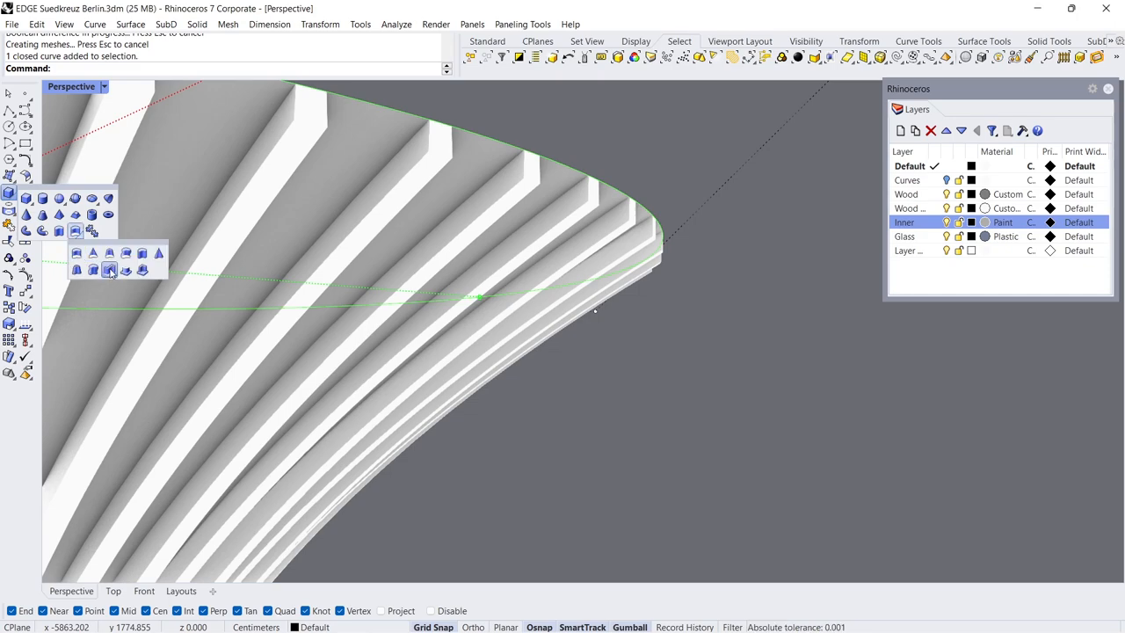
mouse_move(108, 269)
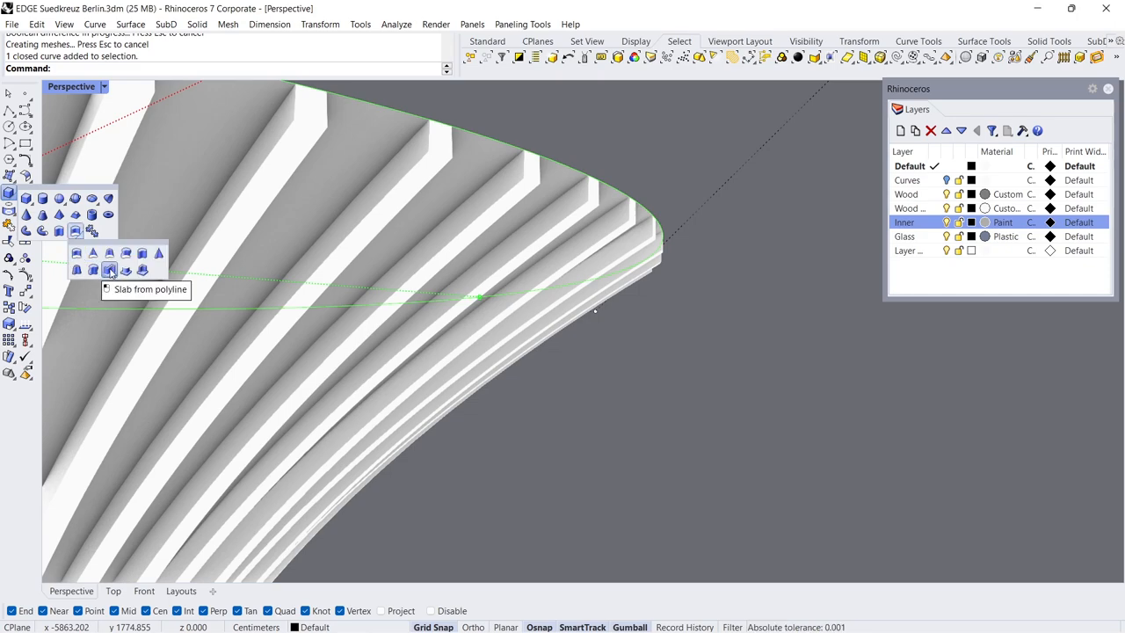
left_click(109, 269)
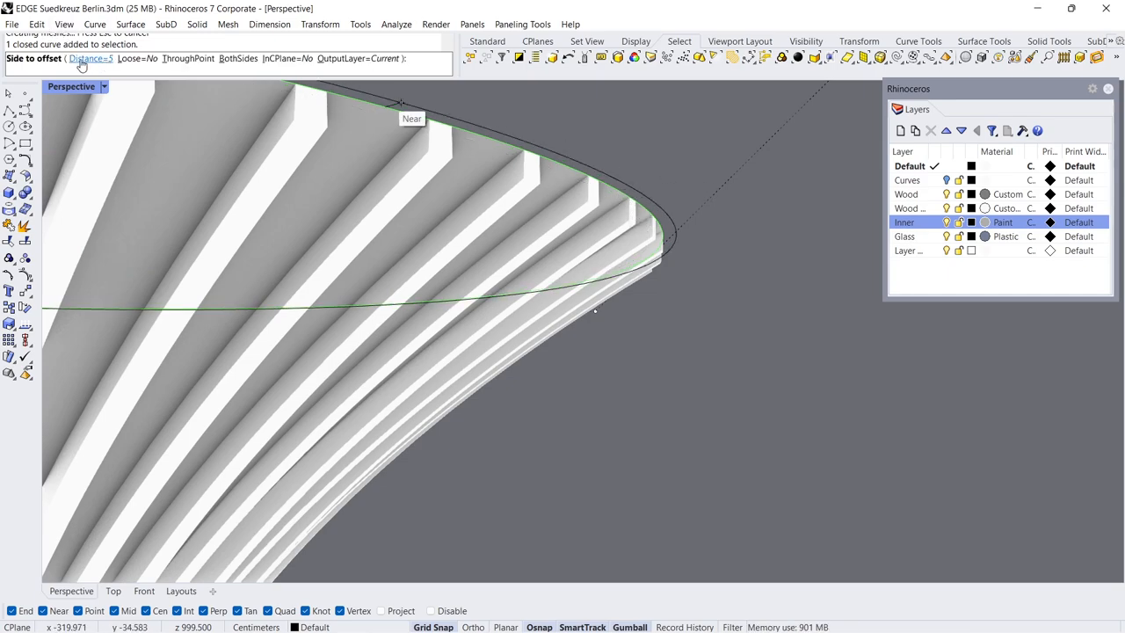
type("6")
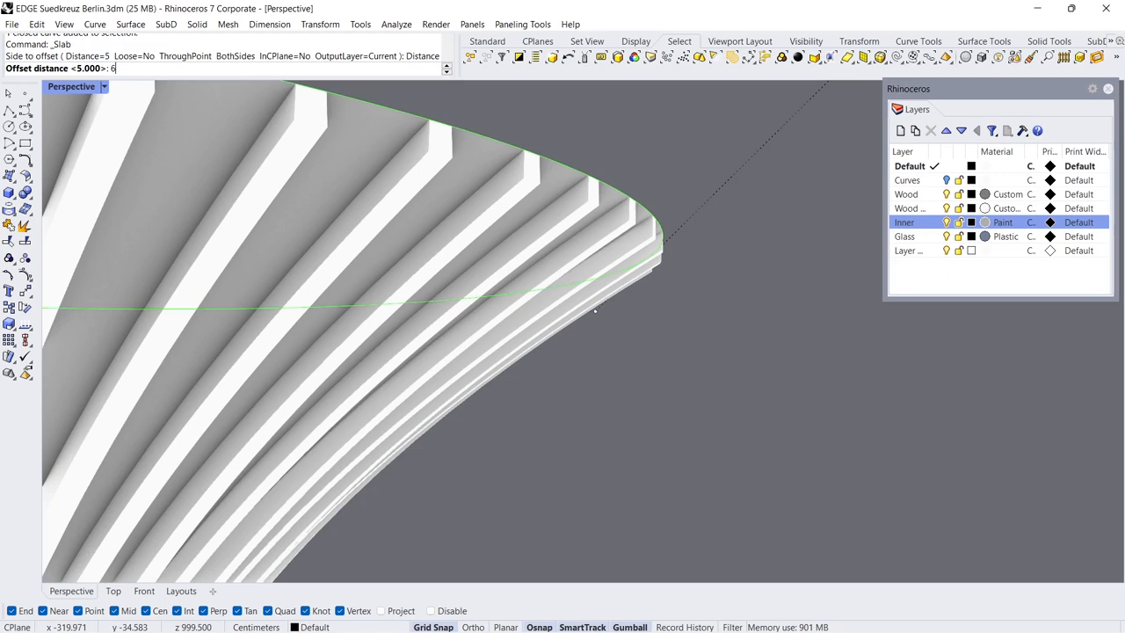
key("Enter")
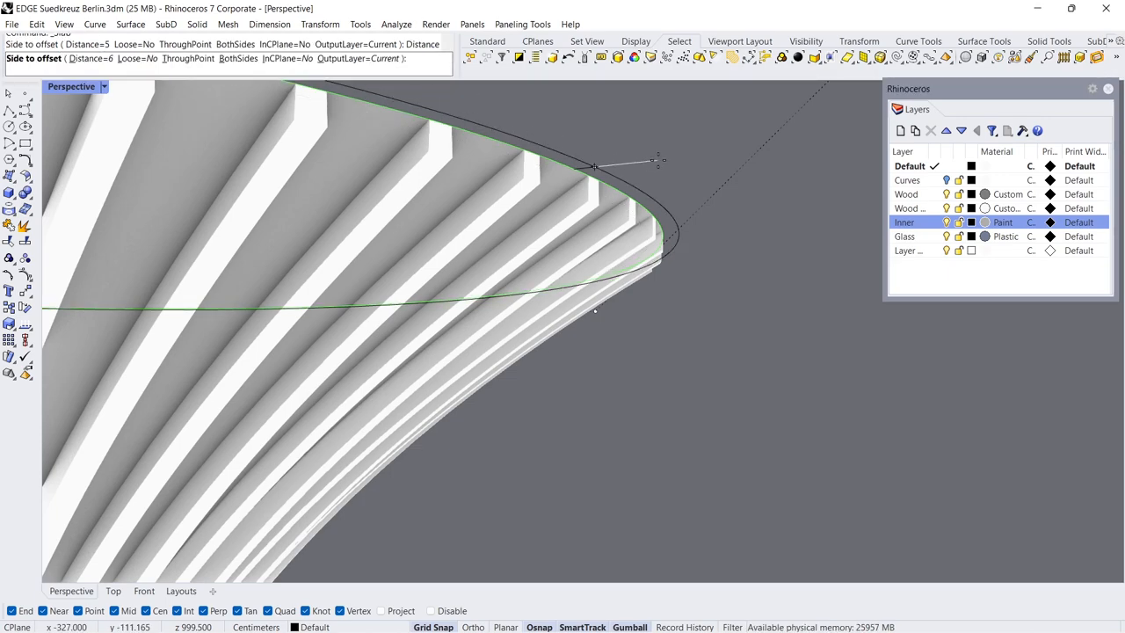